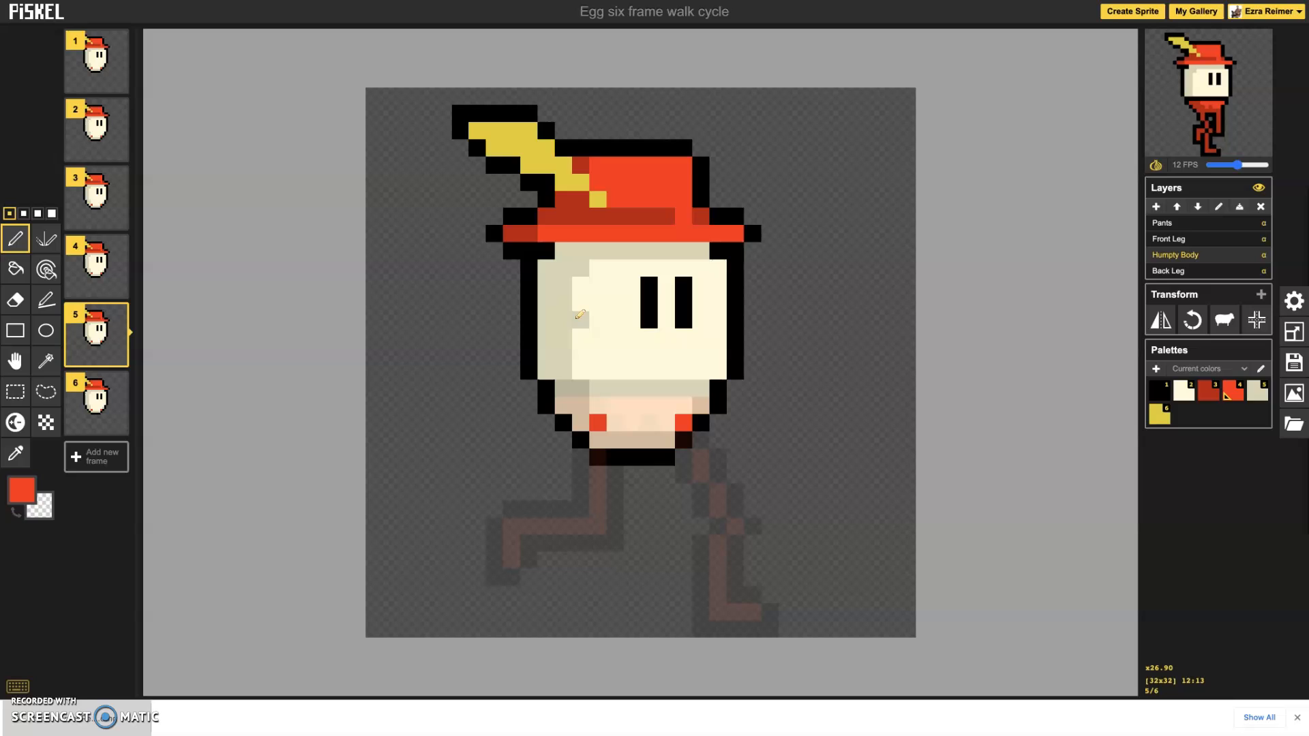
mouse_move(785, 363)
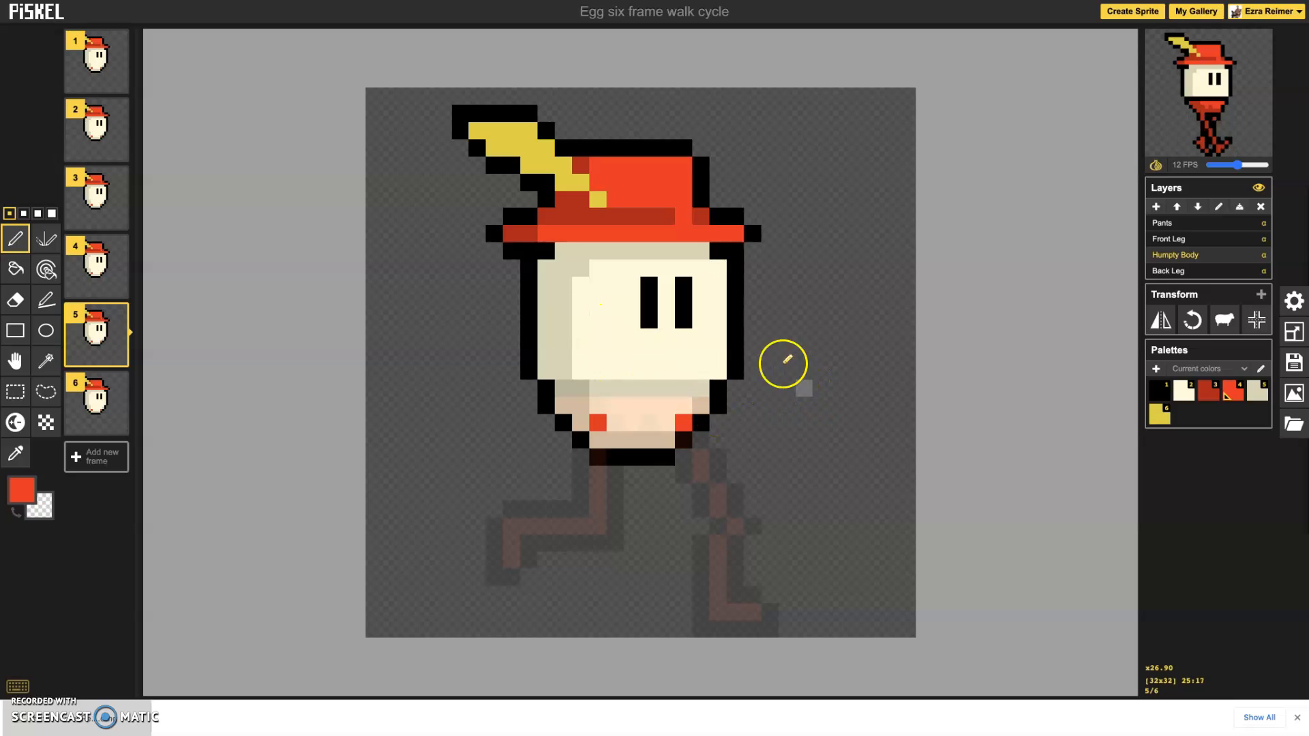
mouse_move(757, 398)
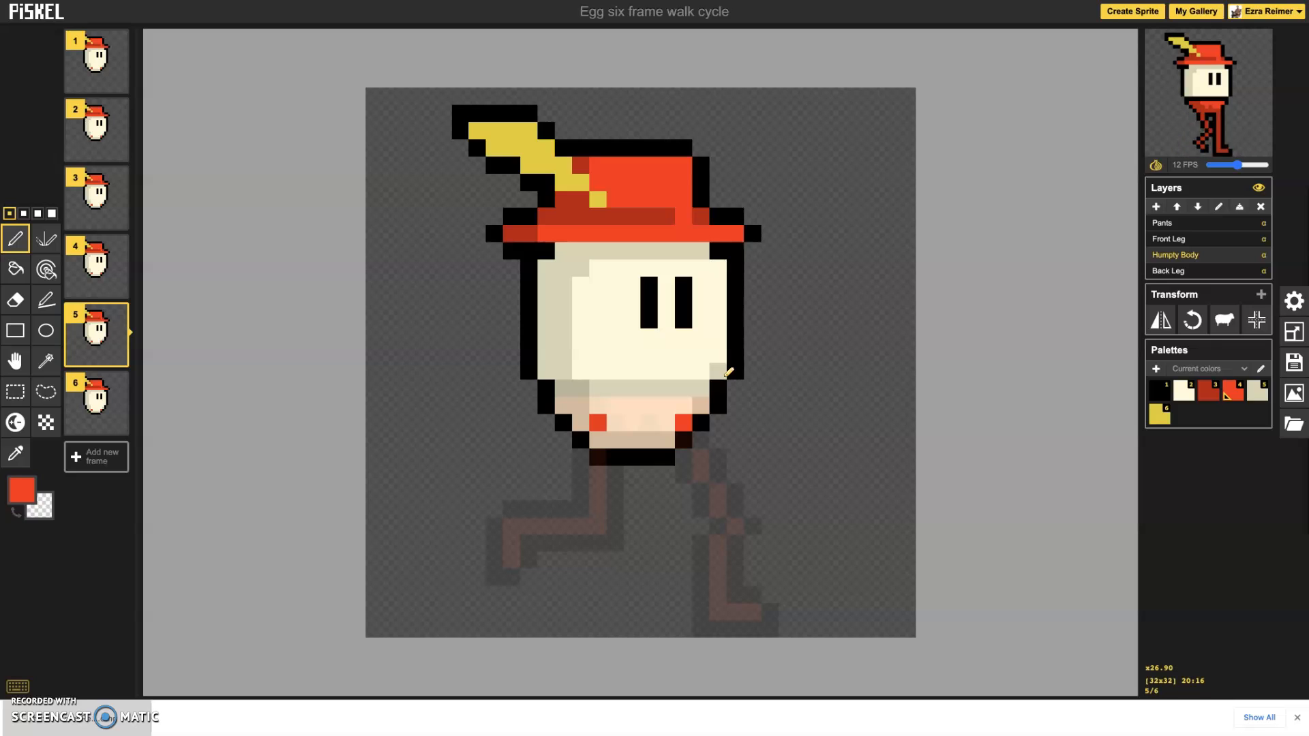
mouse_move(890, 354)
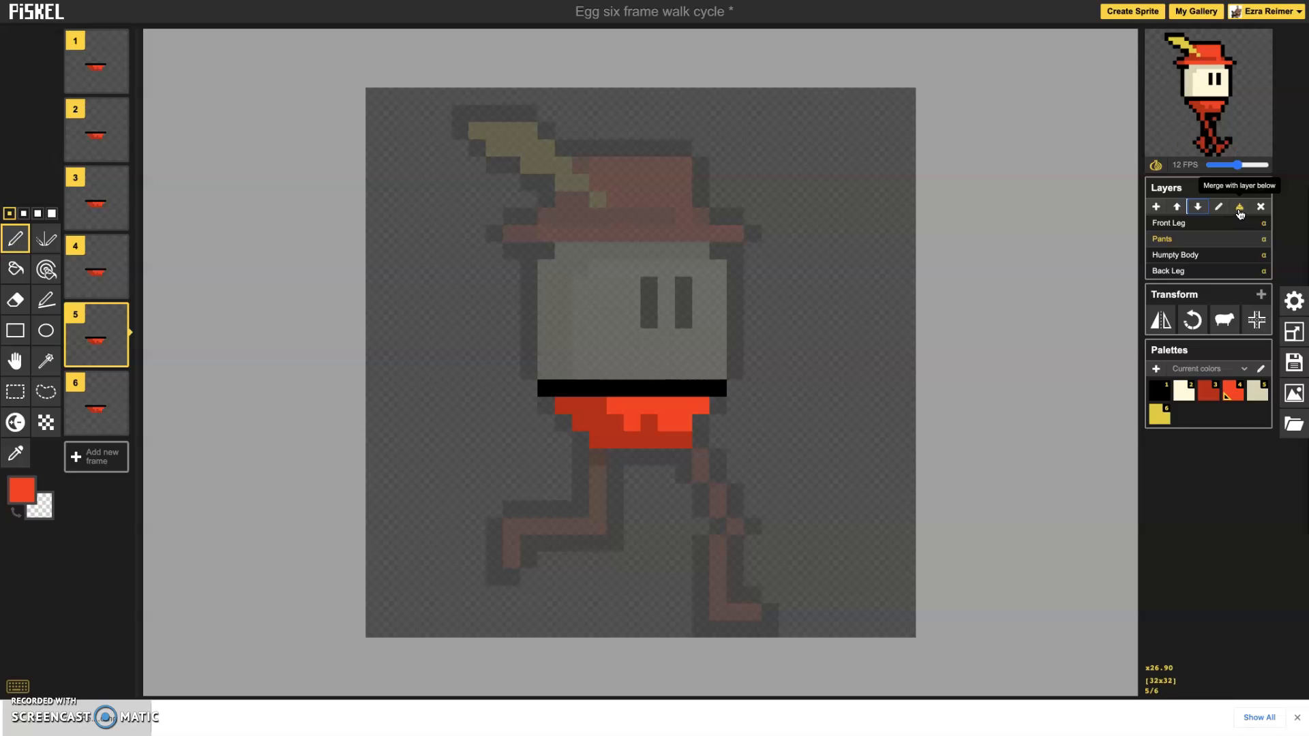
mouse_move(1239, 209)
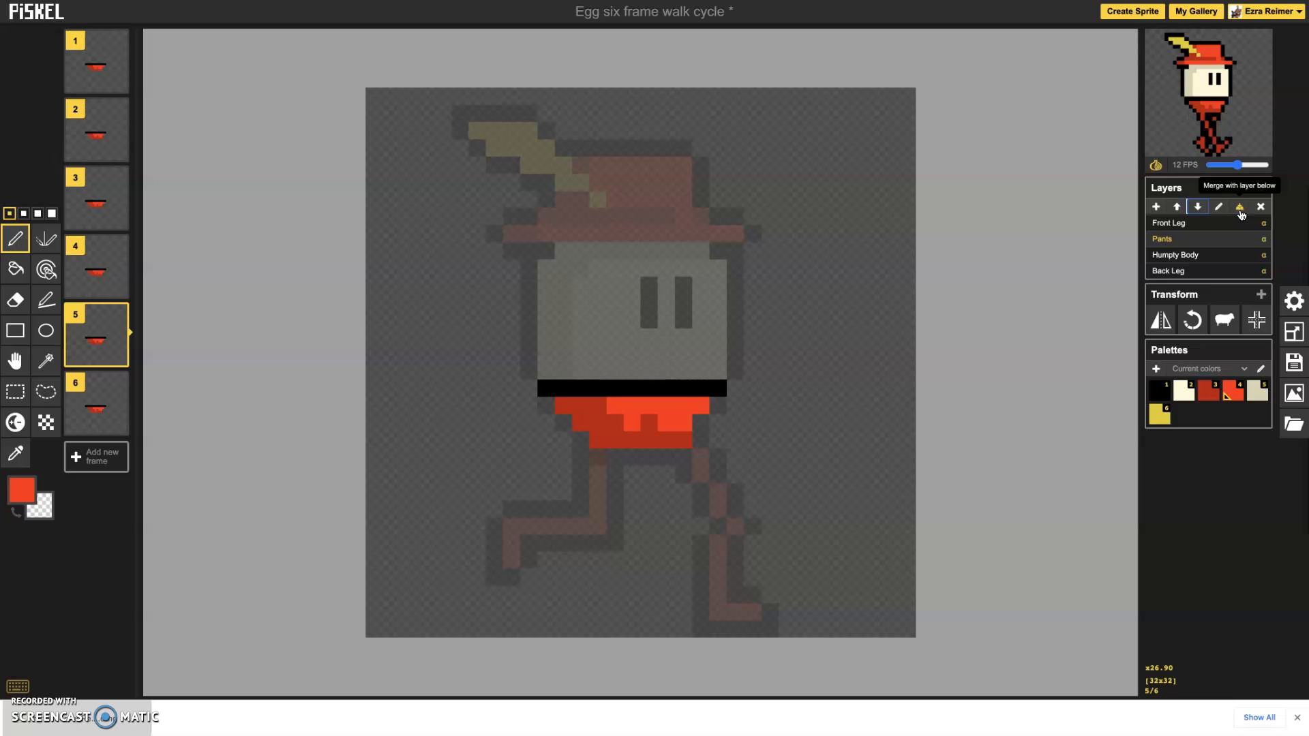
Merge the Pants layer into the egg body below and rename the result 'Body'.
click(1239, 208)
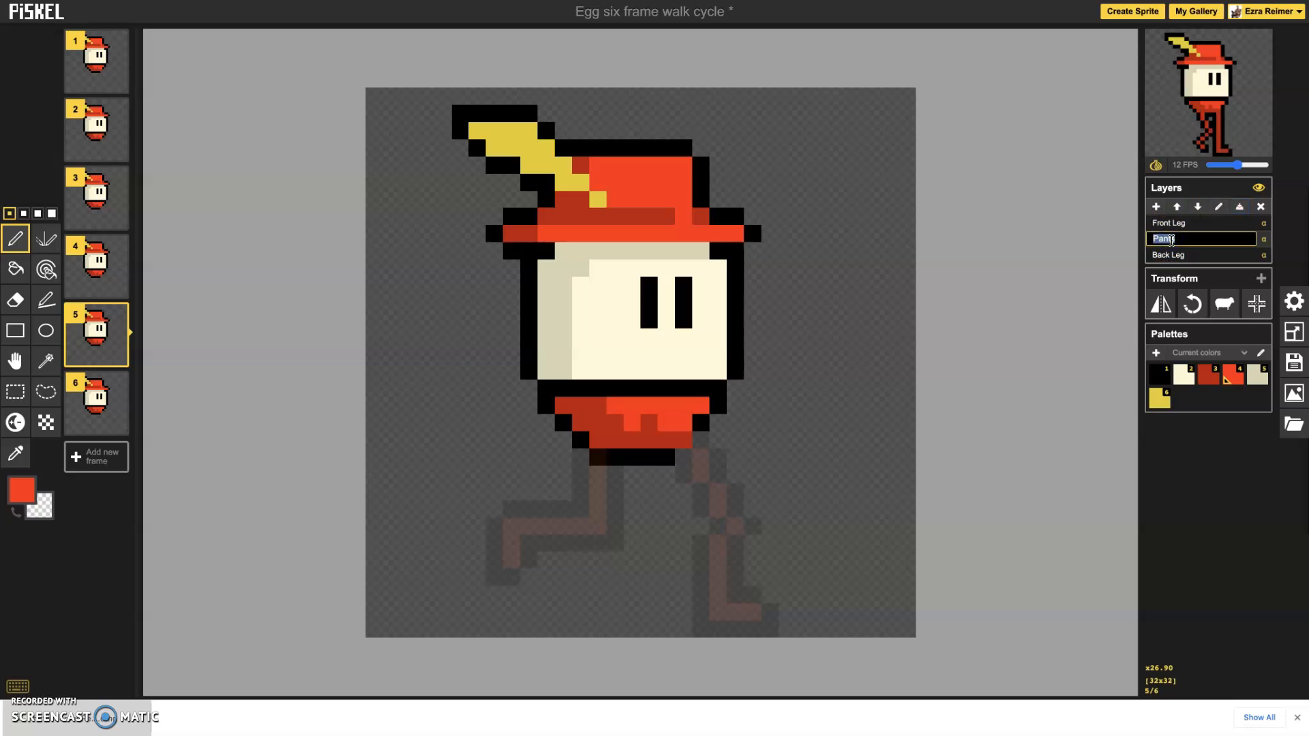
text(Body)
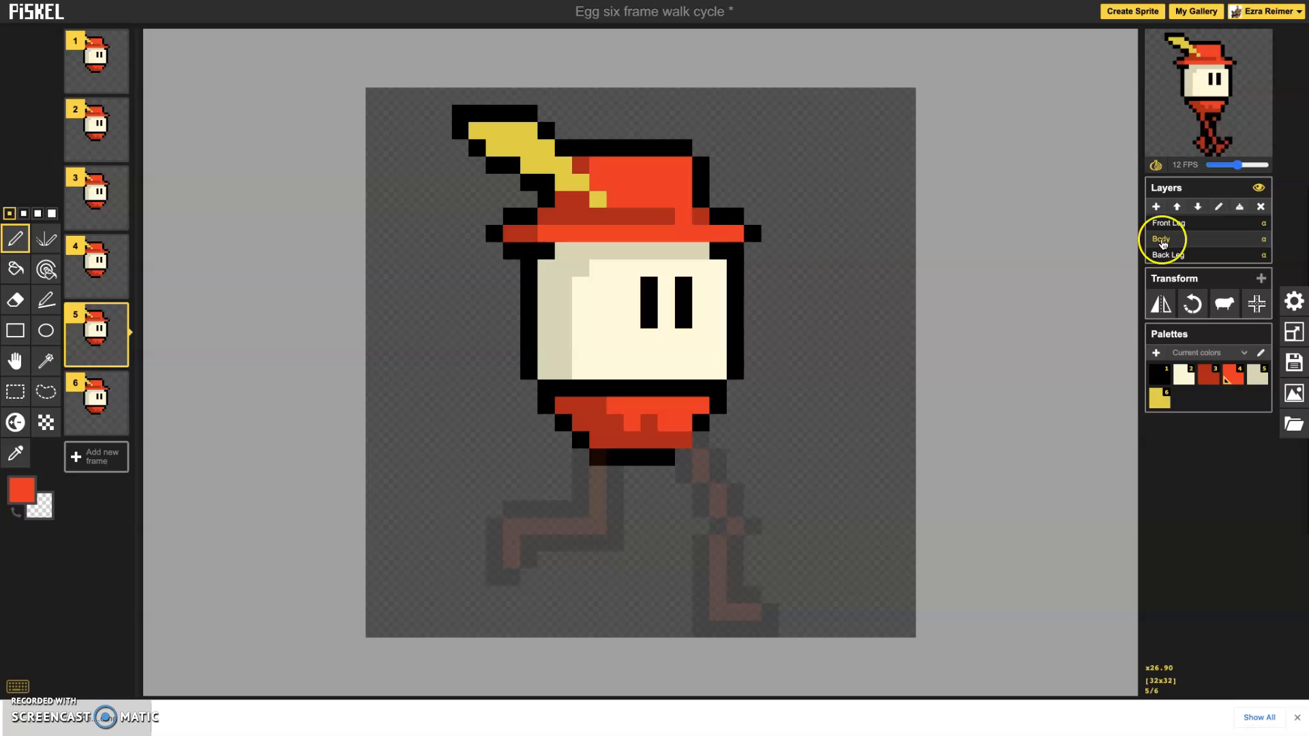
mouse_move(1006, 344)
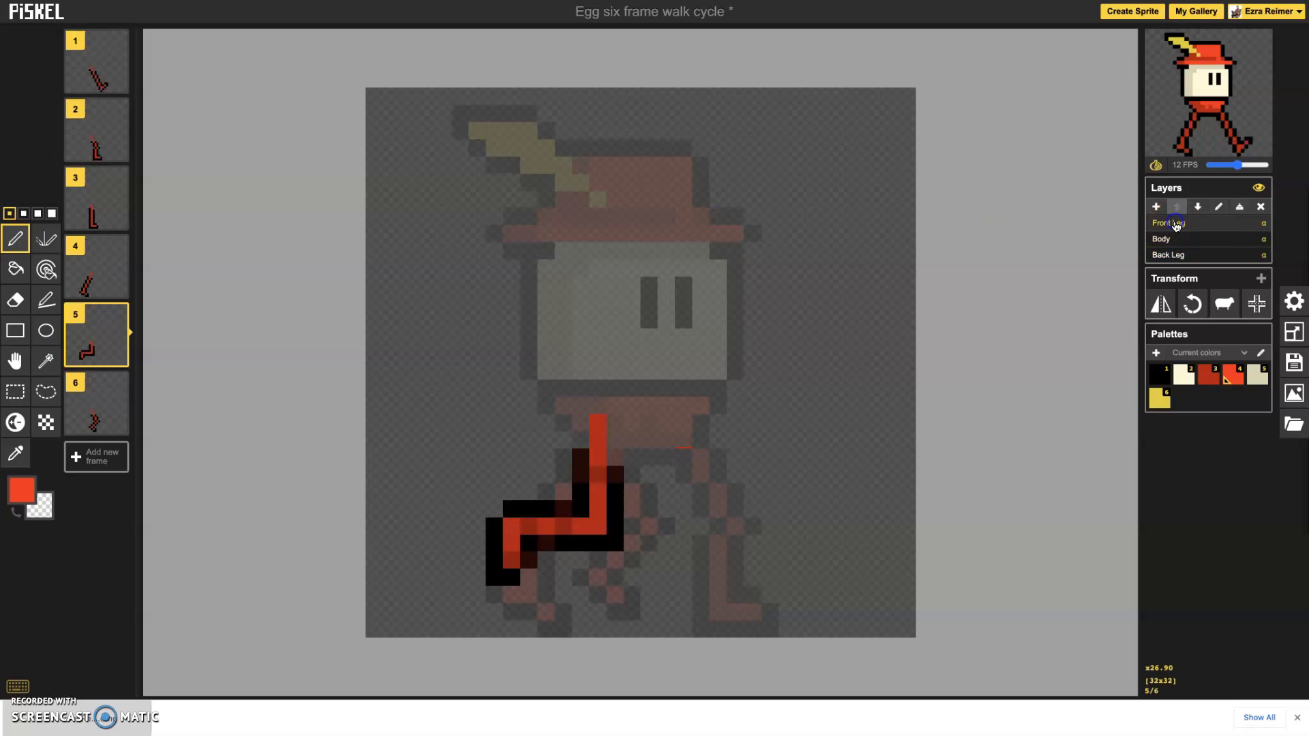
Activate a leg layer, check frames 1 and 5, and bring up the editor settings for layer opacity.
click(1186, 238)
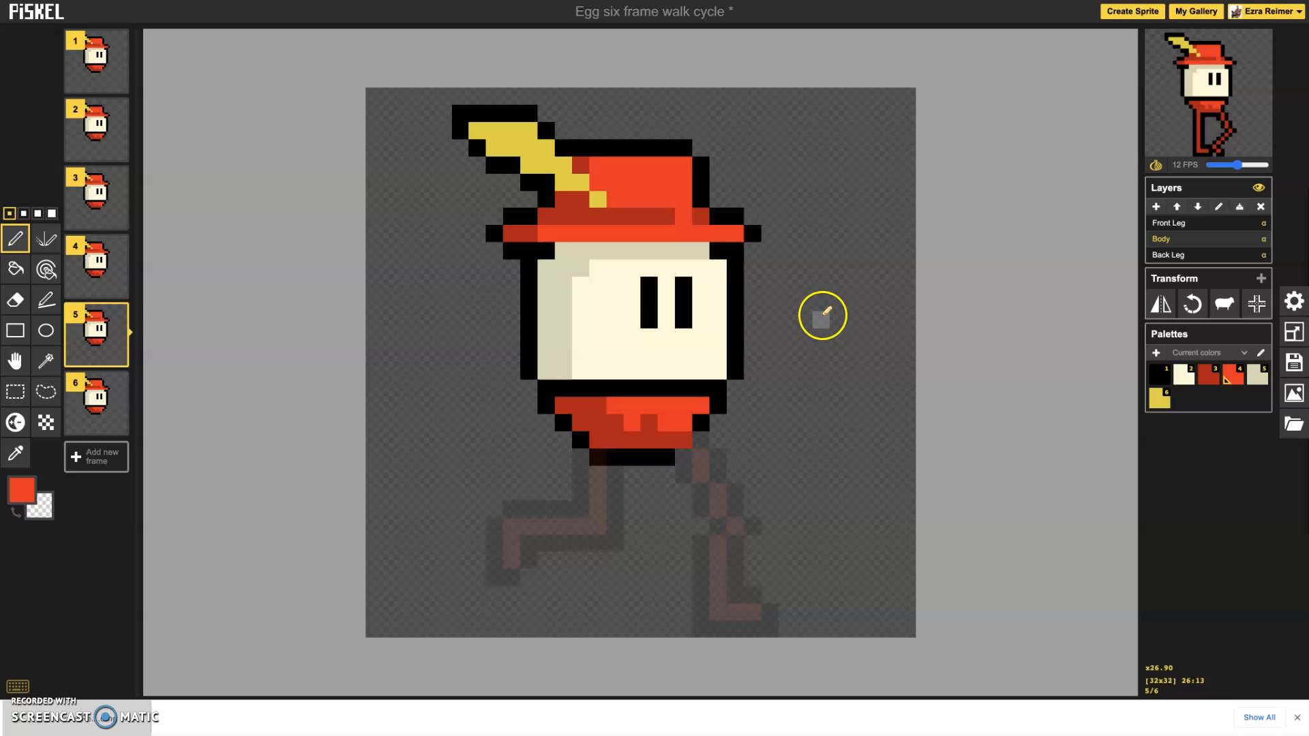
mouse_move(226, 364)
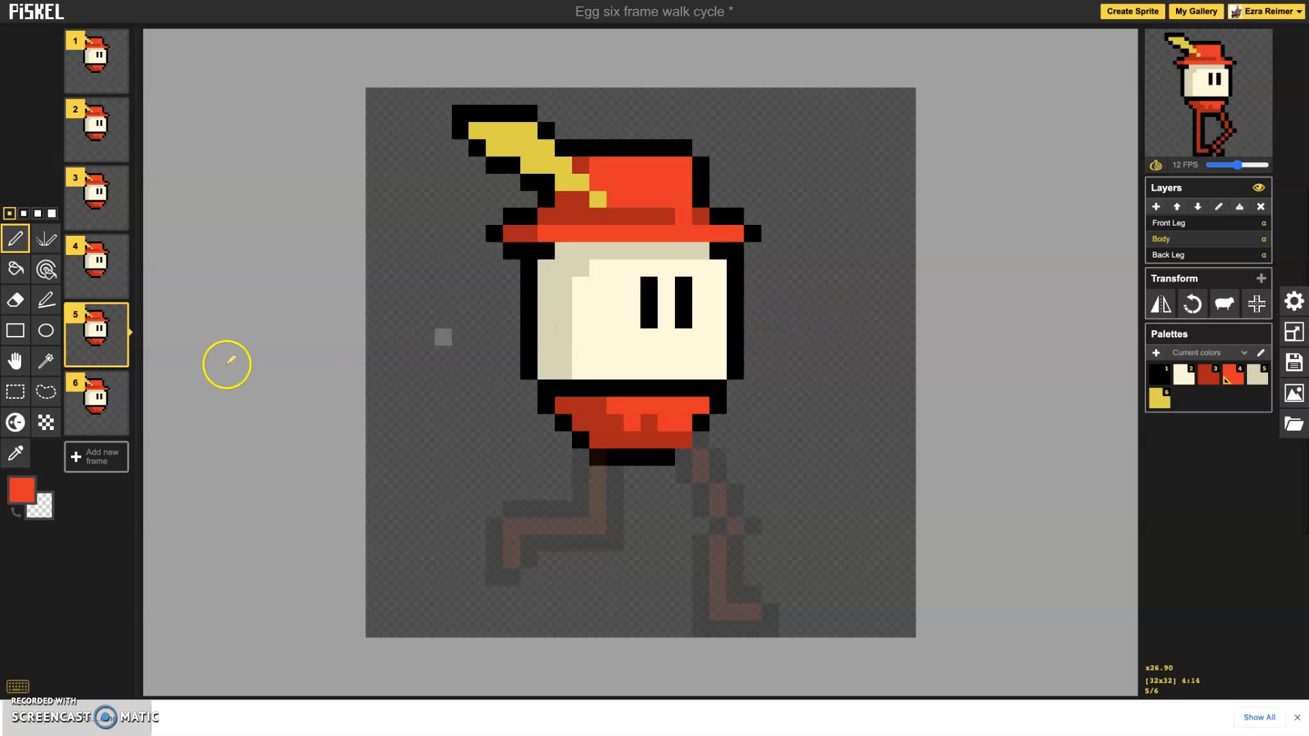
mouse_move(15, 360)
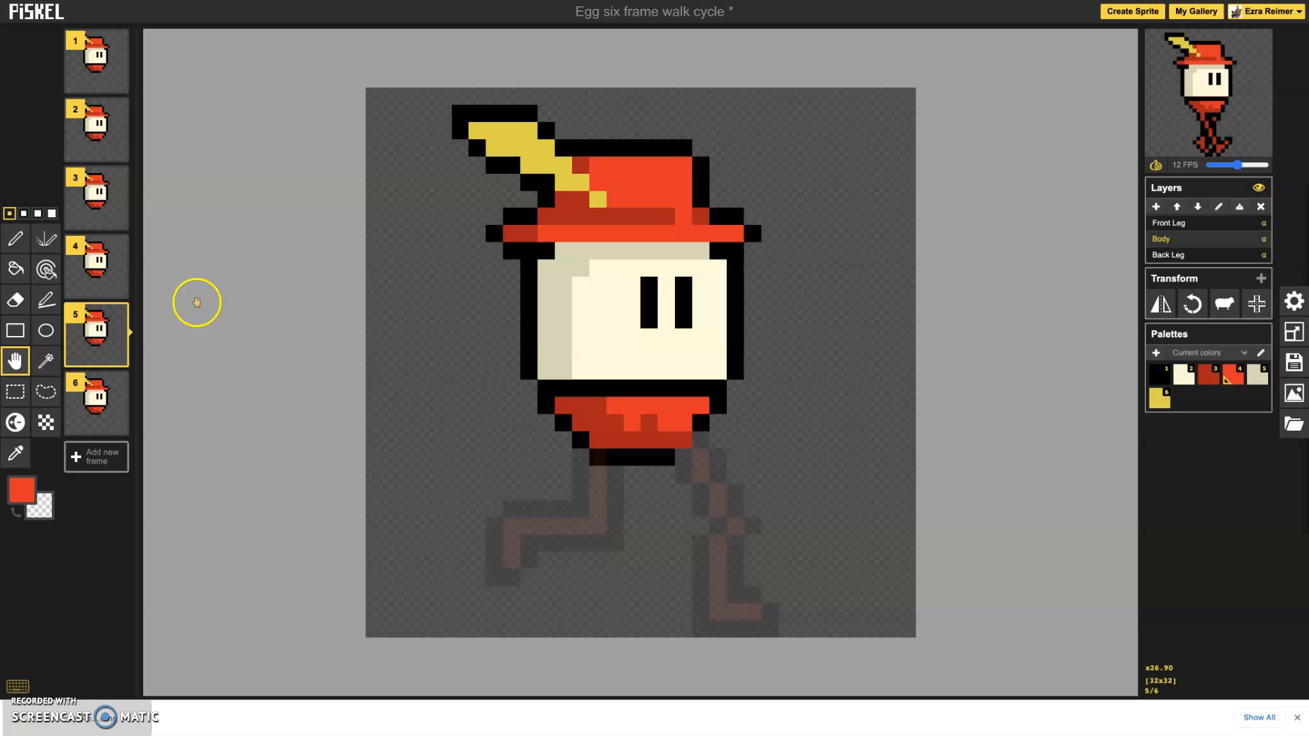
click(96, 62)
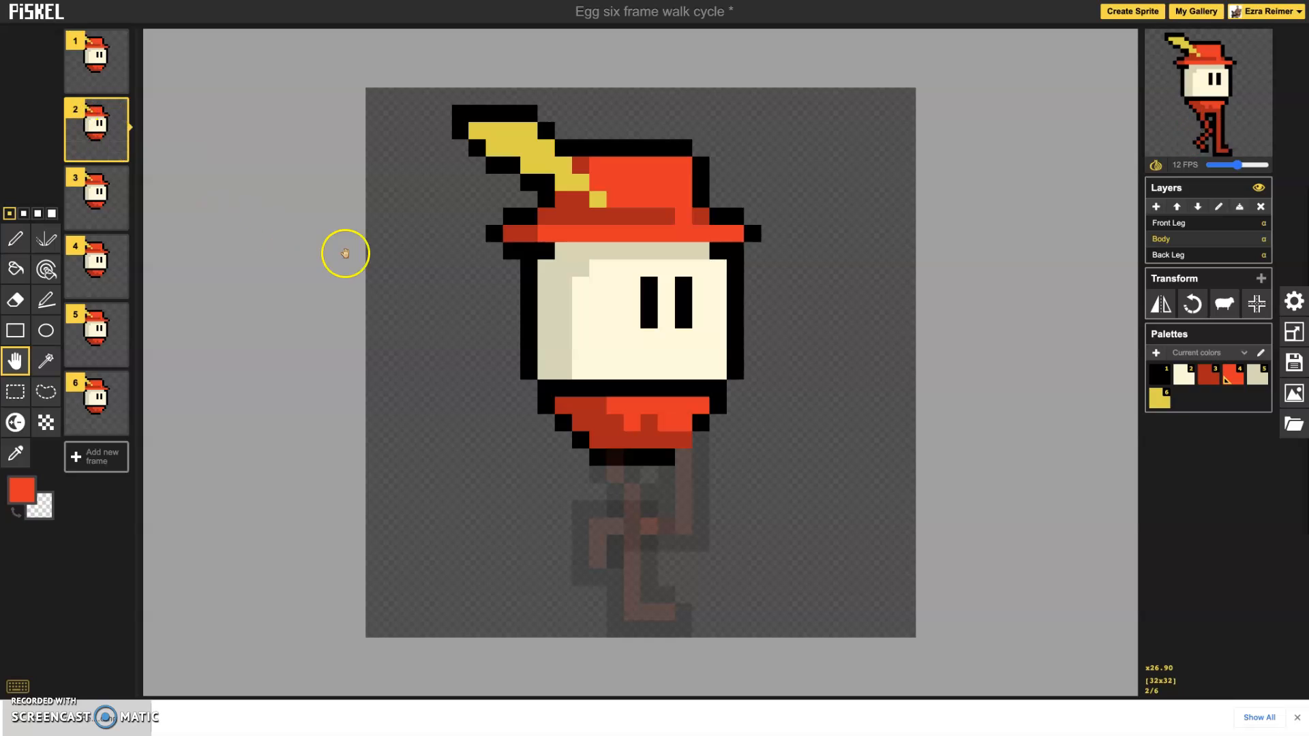
click(95, 336)
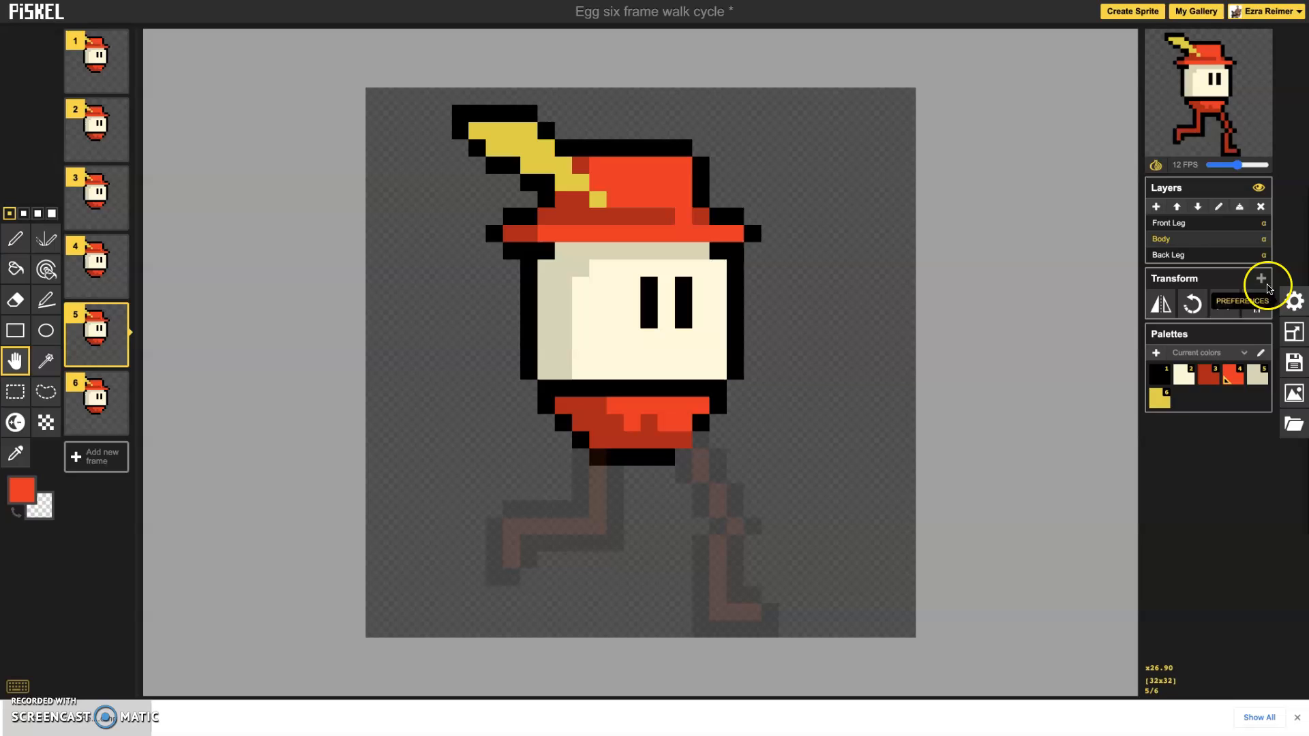
click(1293, 301)
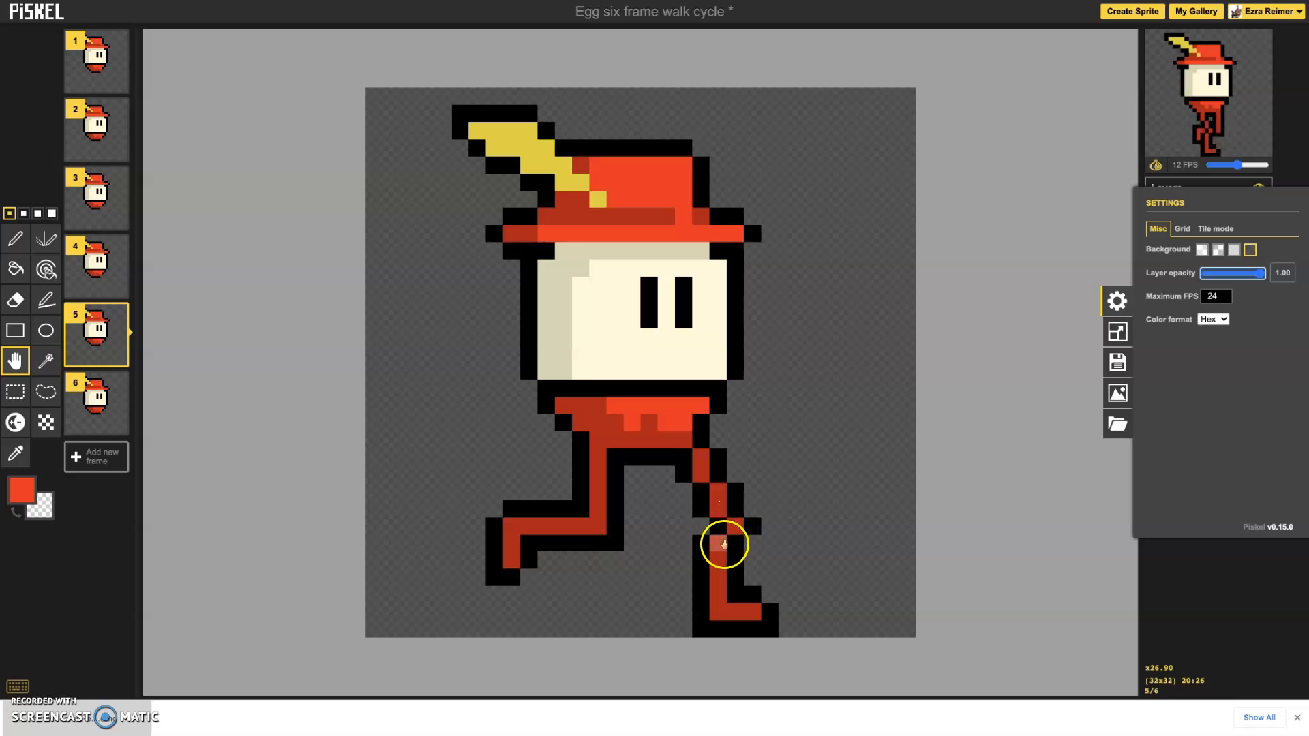
mouse_move(747, 612)
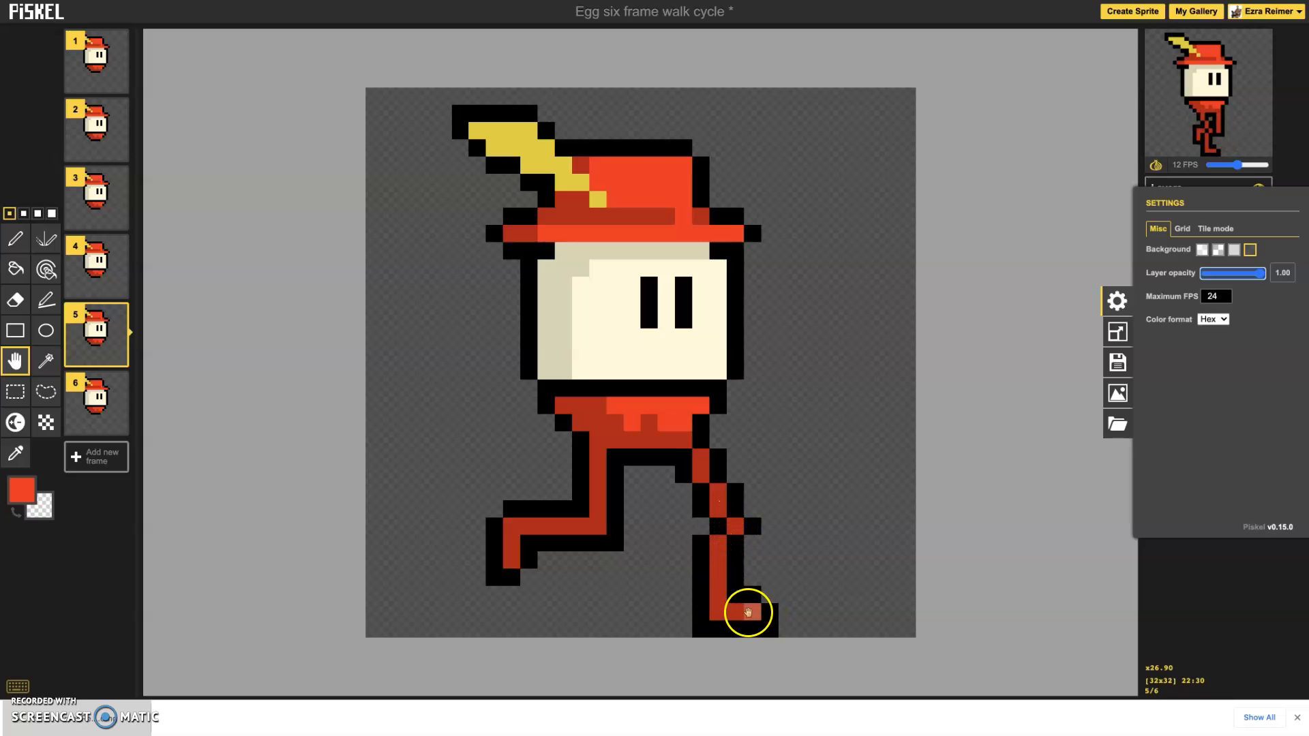
Lower the egg body one pixel on frame 5, close settings and compare frames 1 and 2.
drag(747, 612, 505, 544)
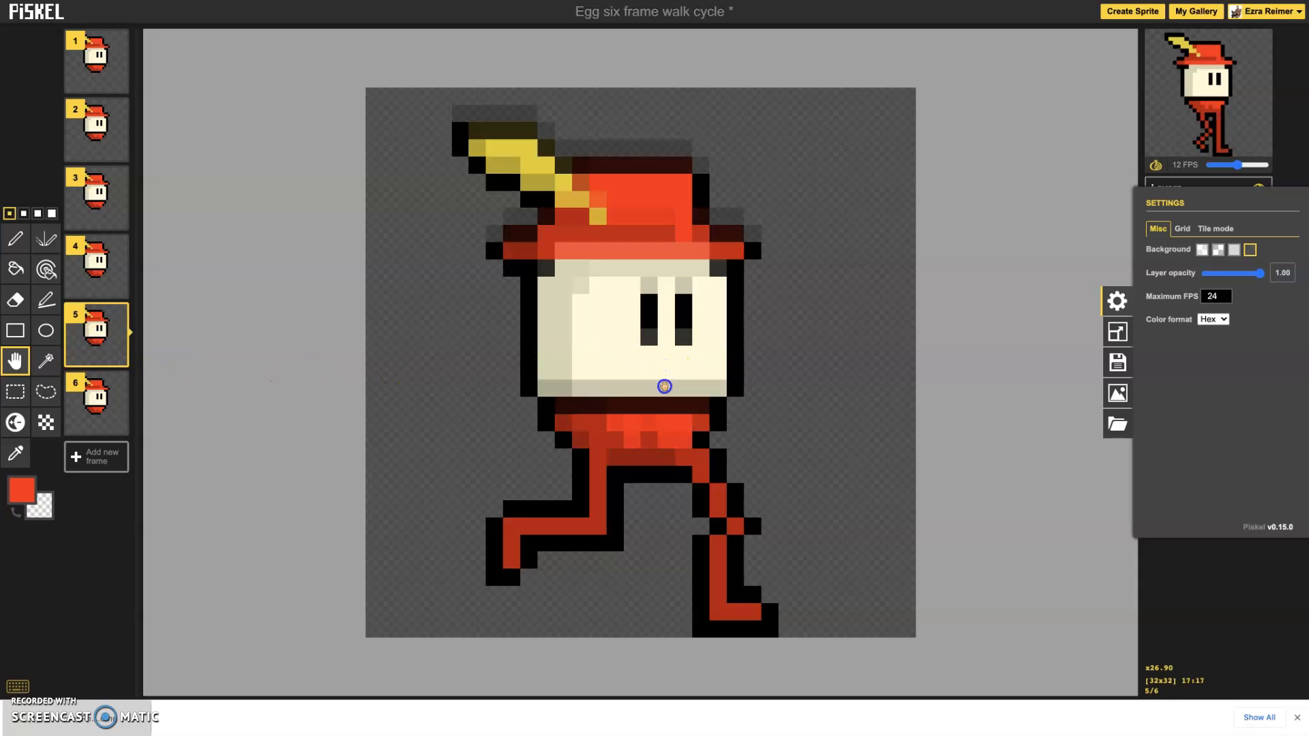
click(1117, 300)
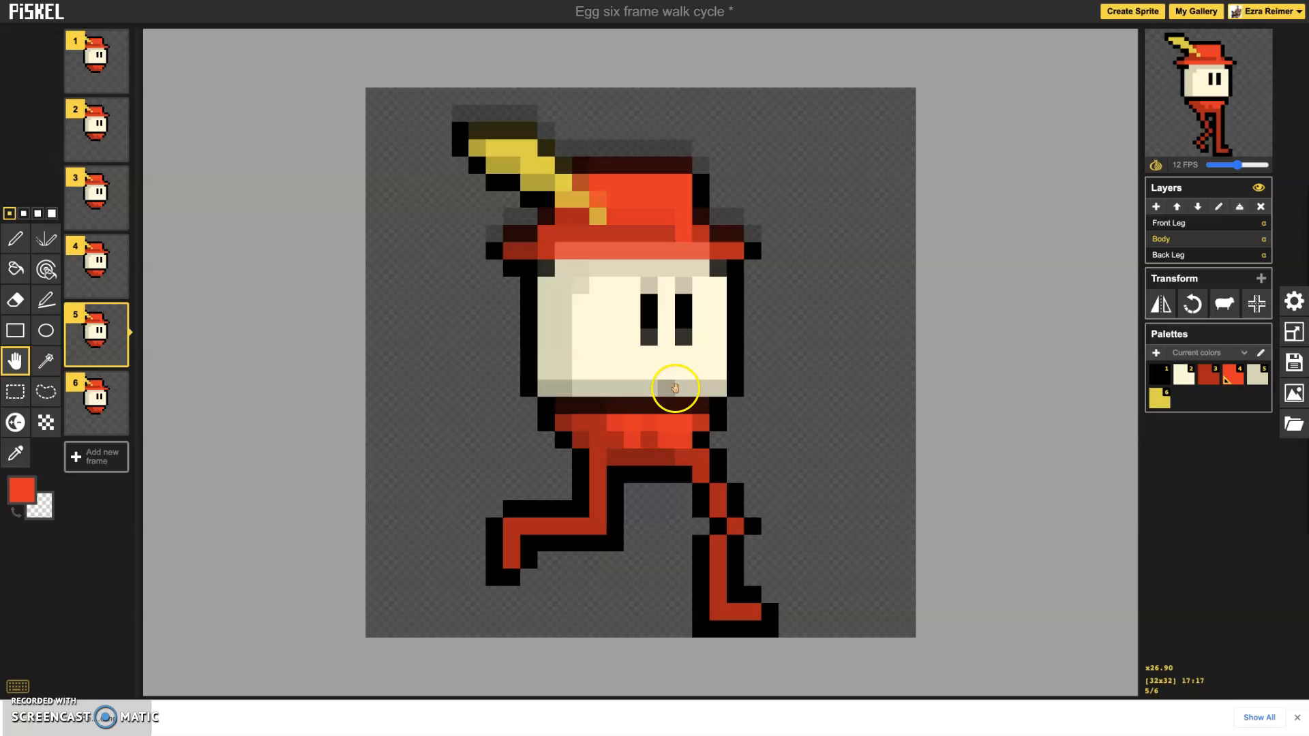
click(95, 129)
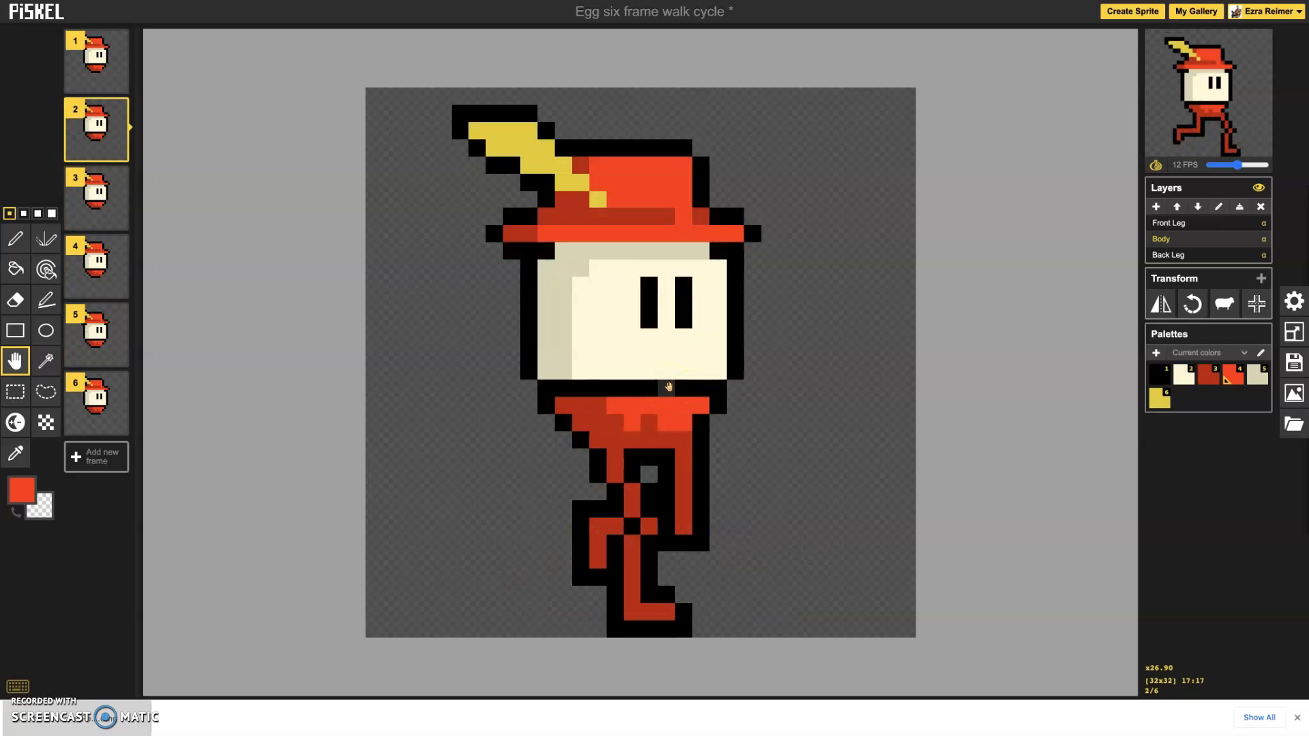
click(95, 57)
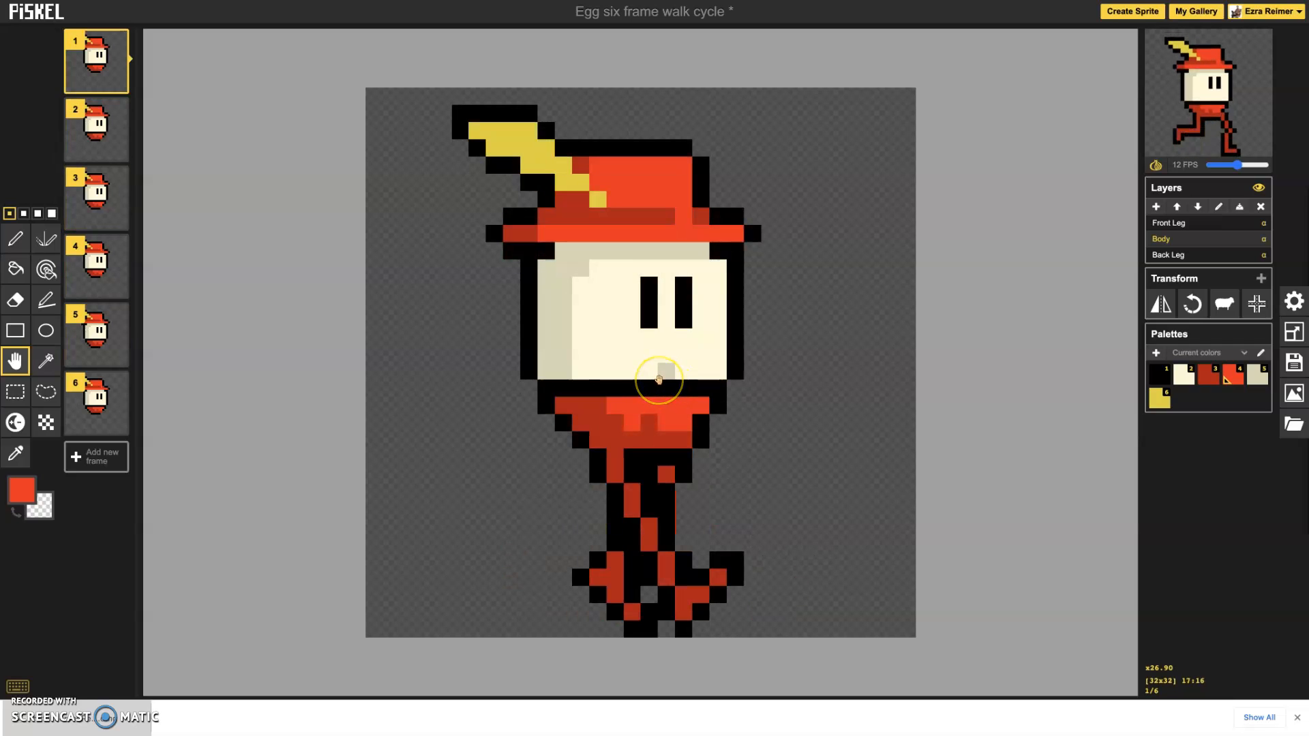
click(96, 129)
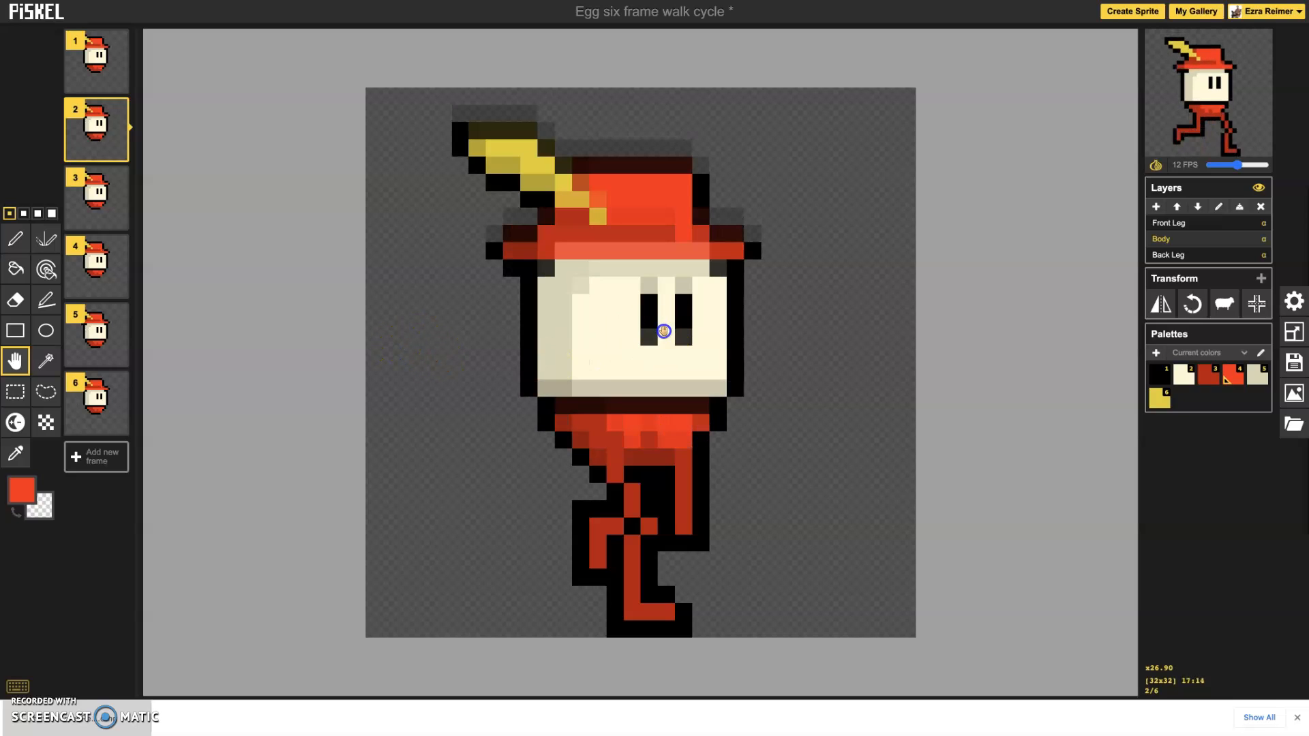
mouse_move(410, 367)
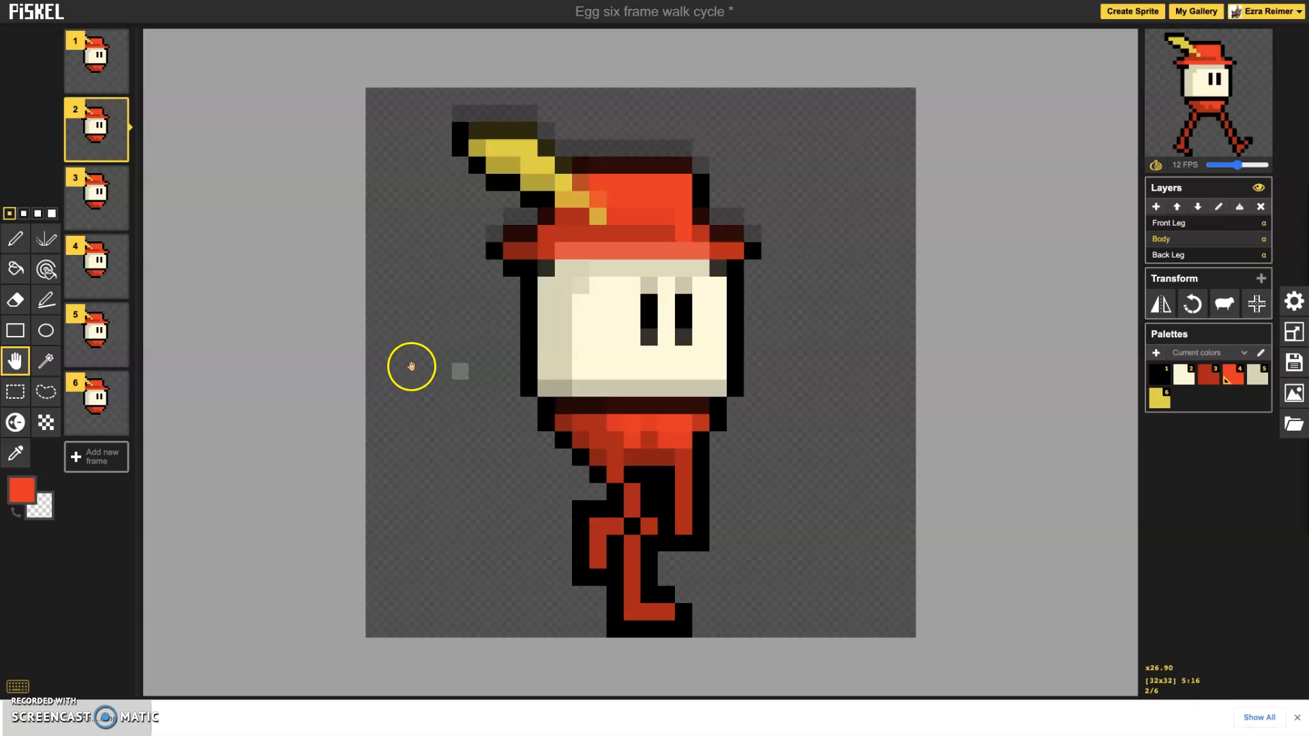
Flip through frames 3 and 5 to check the body bob reads across the cycle.
click(96, 196)
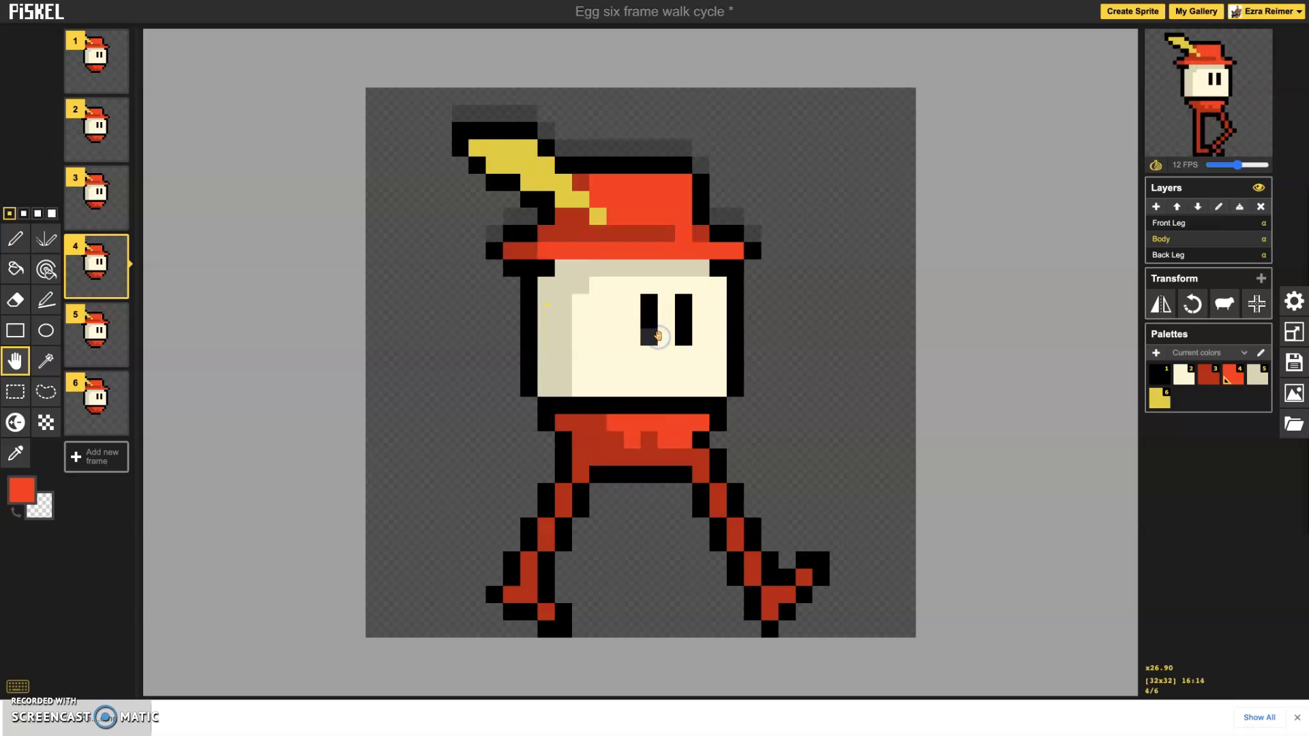
mouse_move(809, 347)
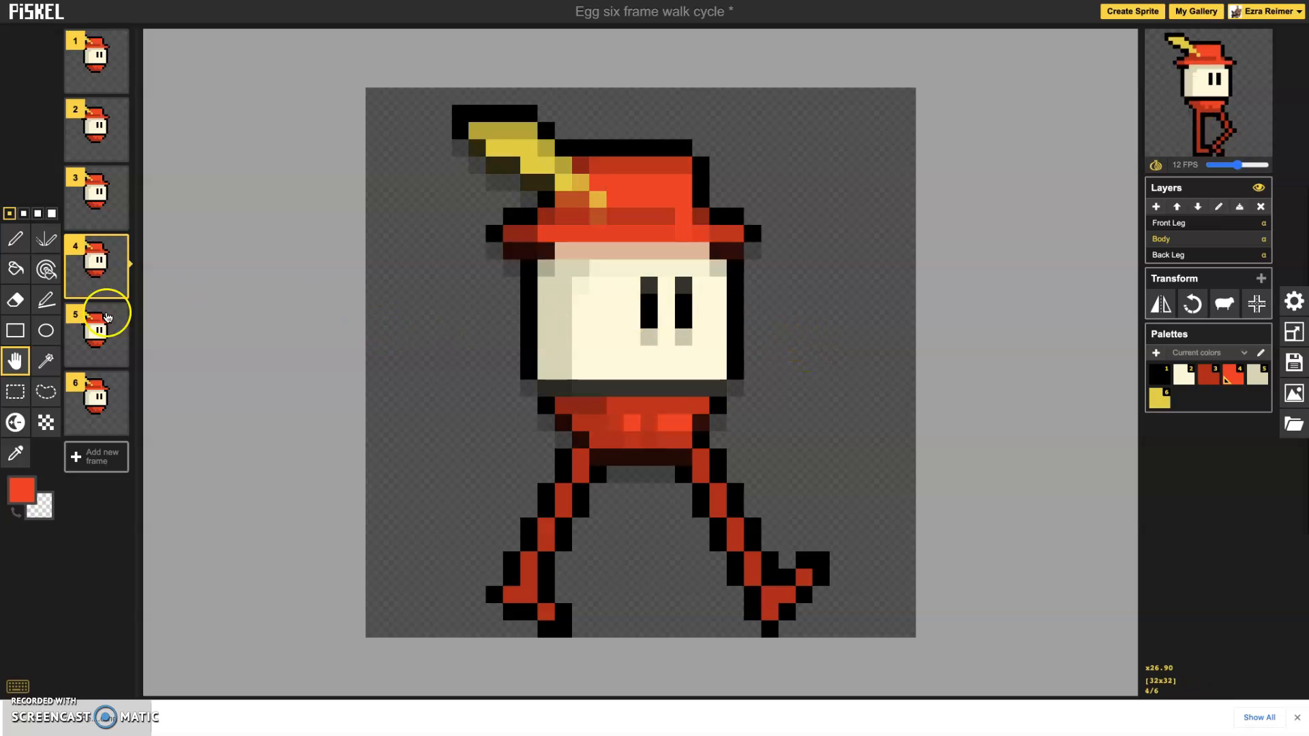
click(97, 325)
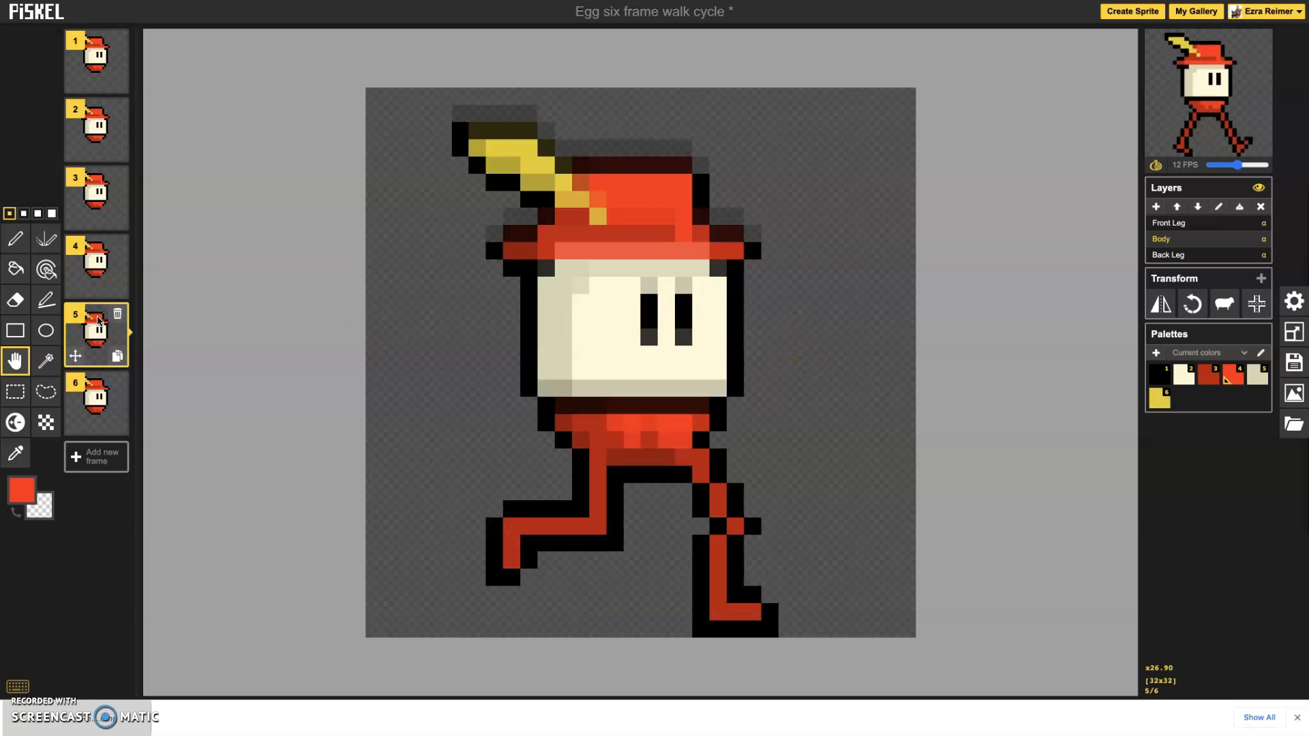
mouse_move(572, 302)
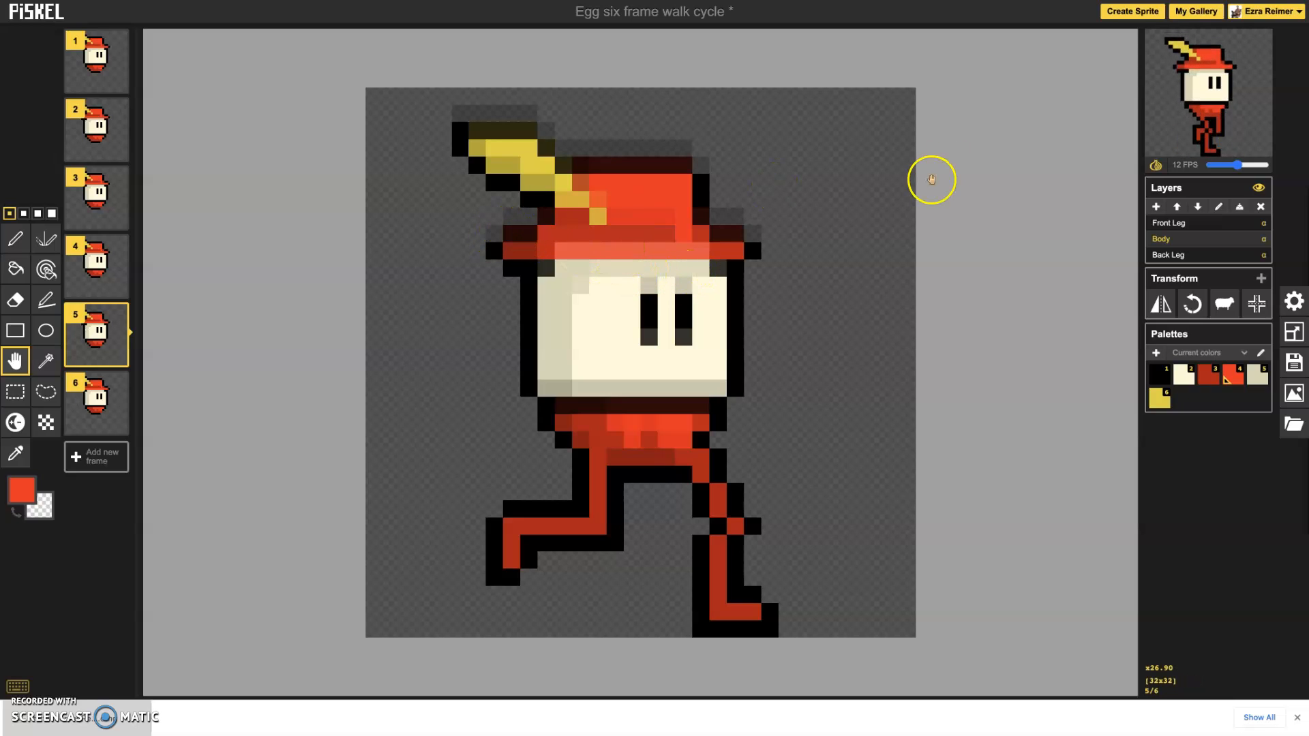
mouse_move(784, 217)
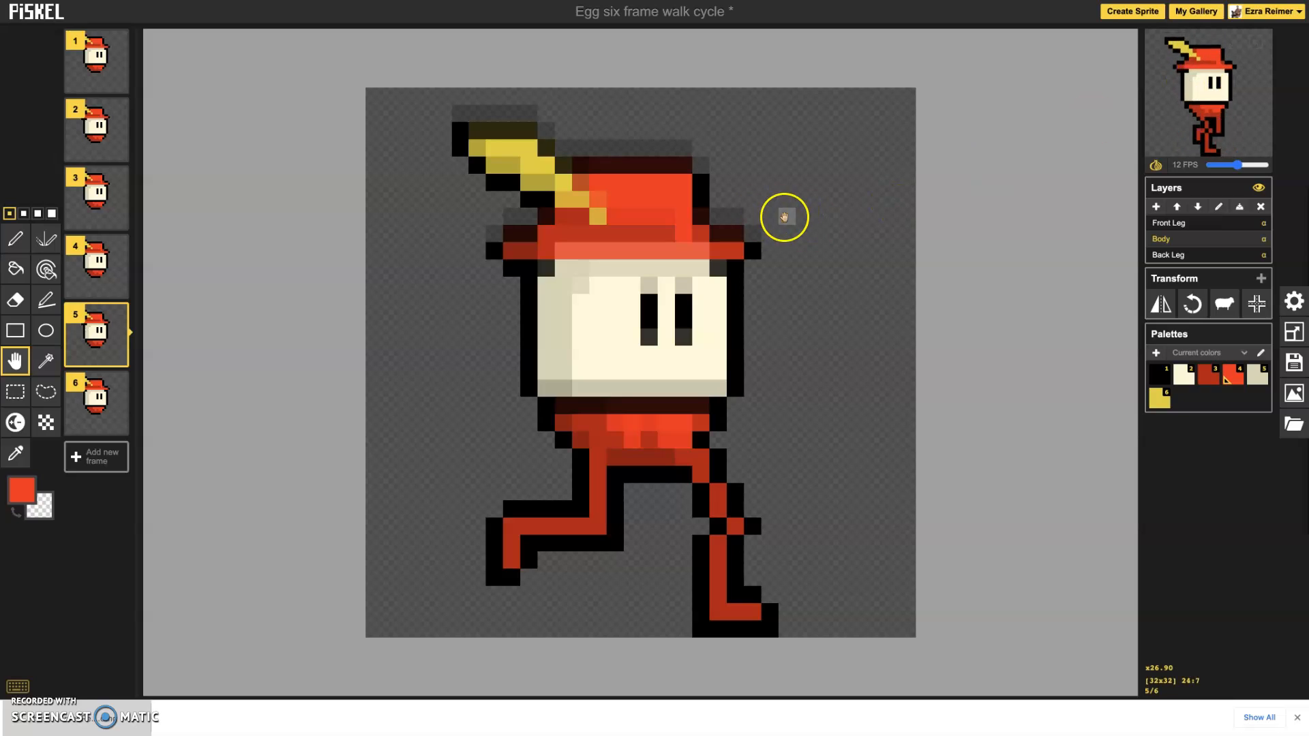
mouse_move(769, 217)
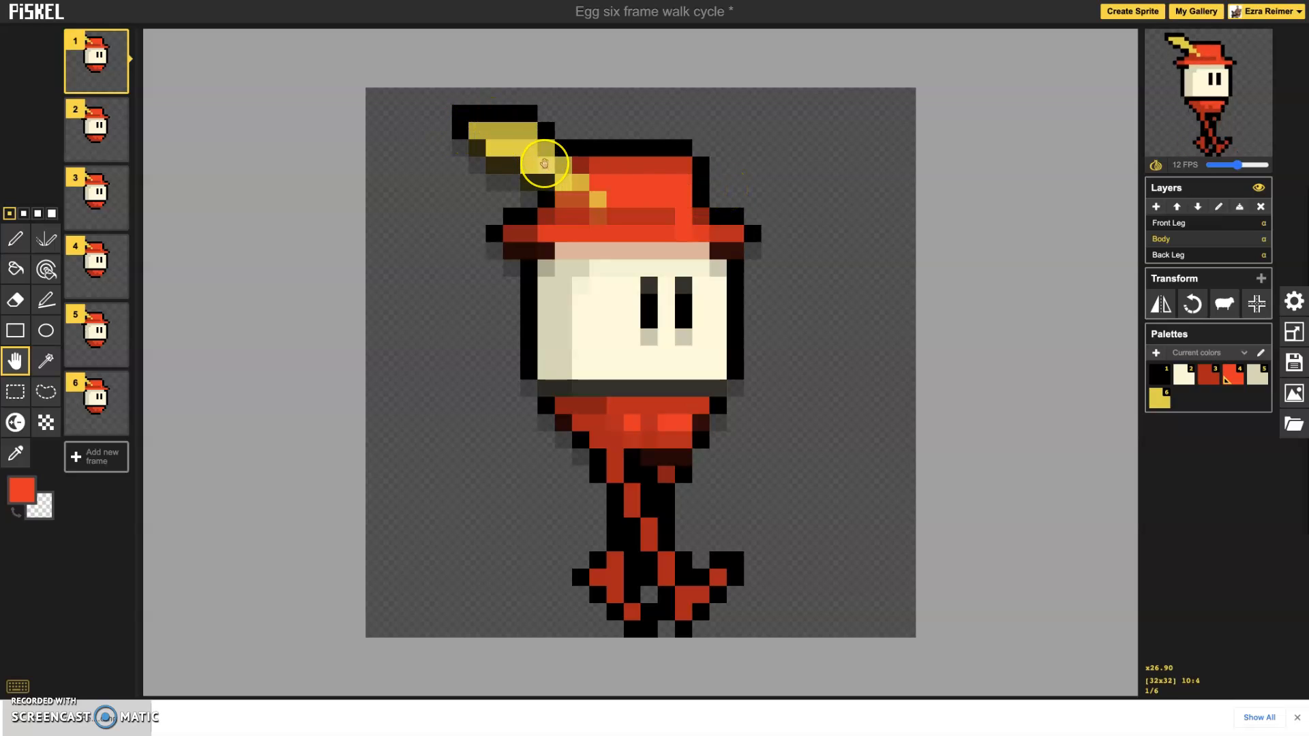
On frame 2 sample the feather yellow, touch up its outline and compare against frame 3.
click(95, 130)
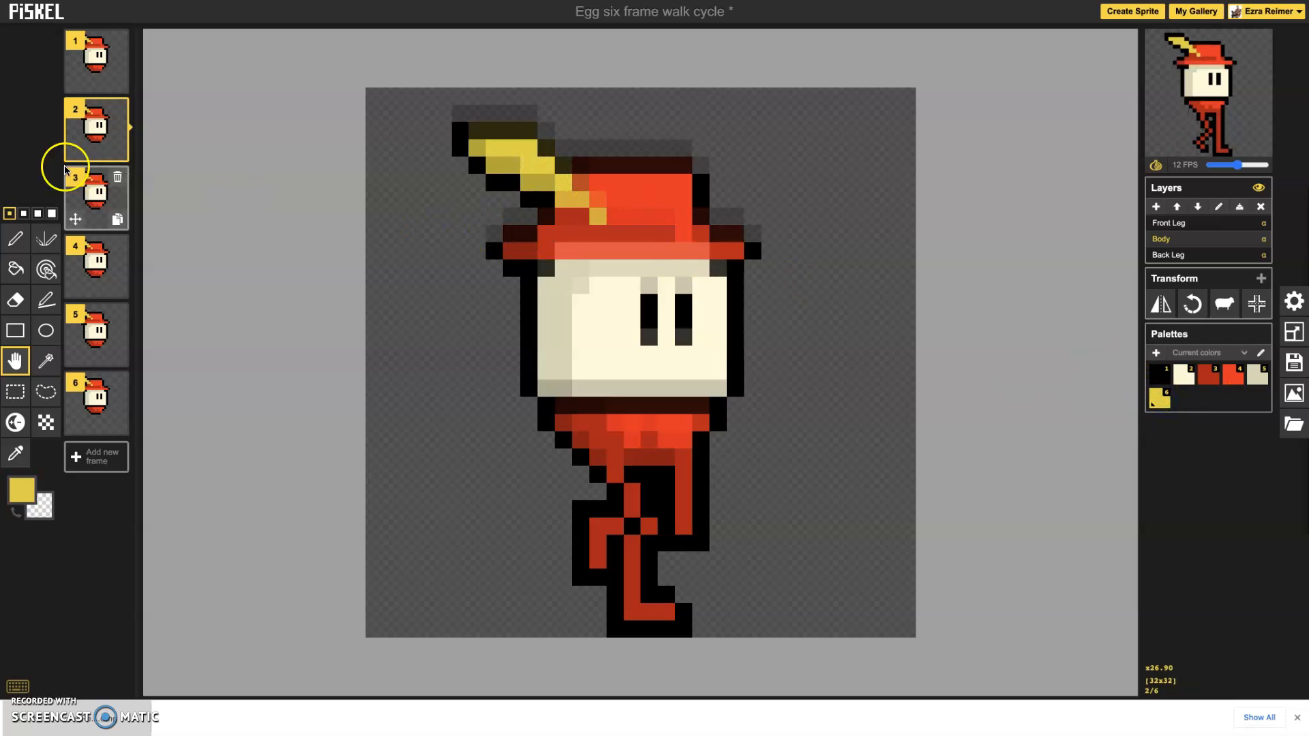
click(14, 237)
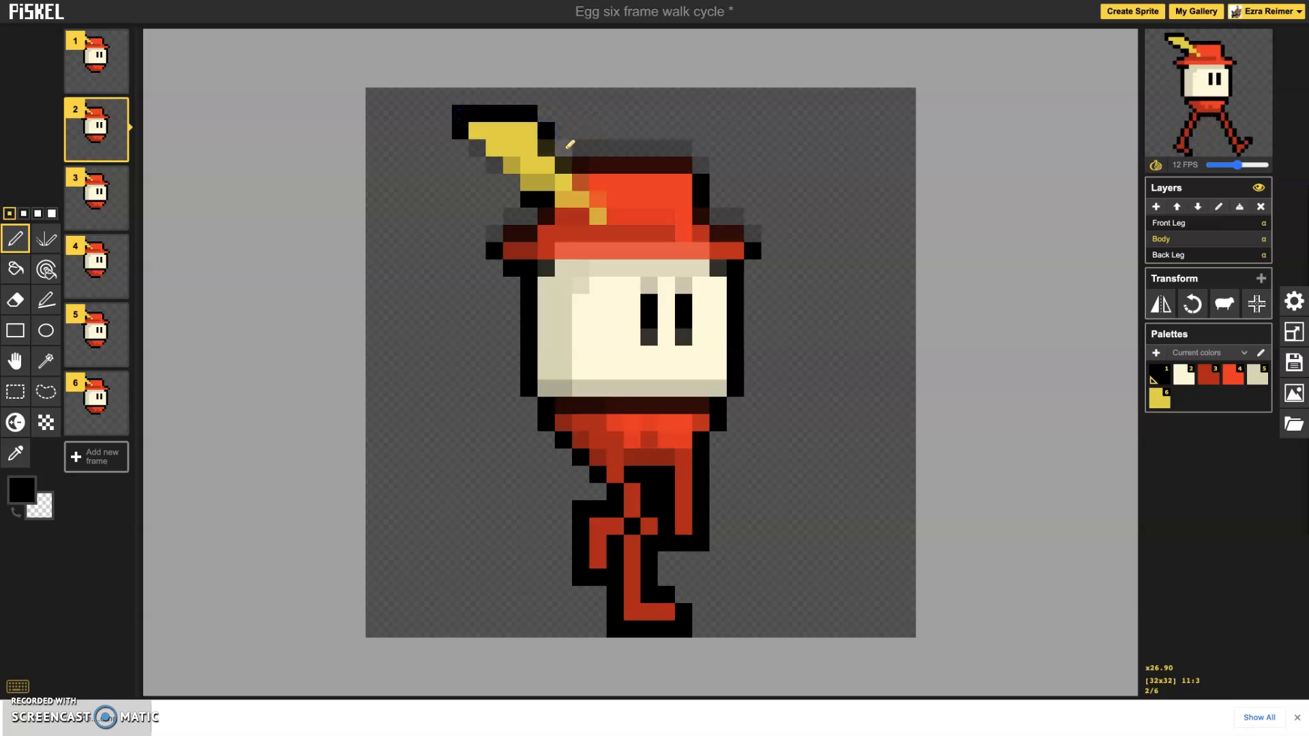
click(1159, 398)
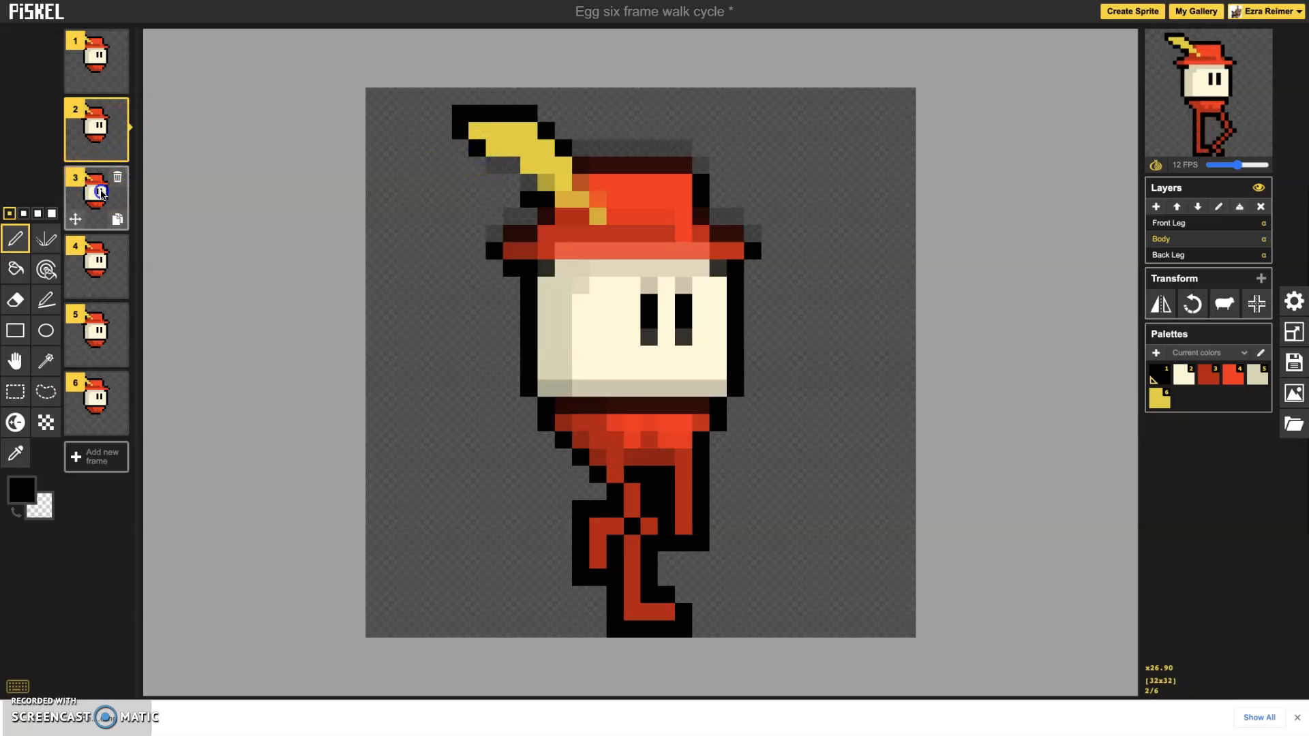
click(97, 194)
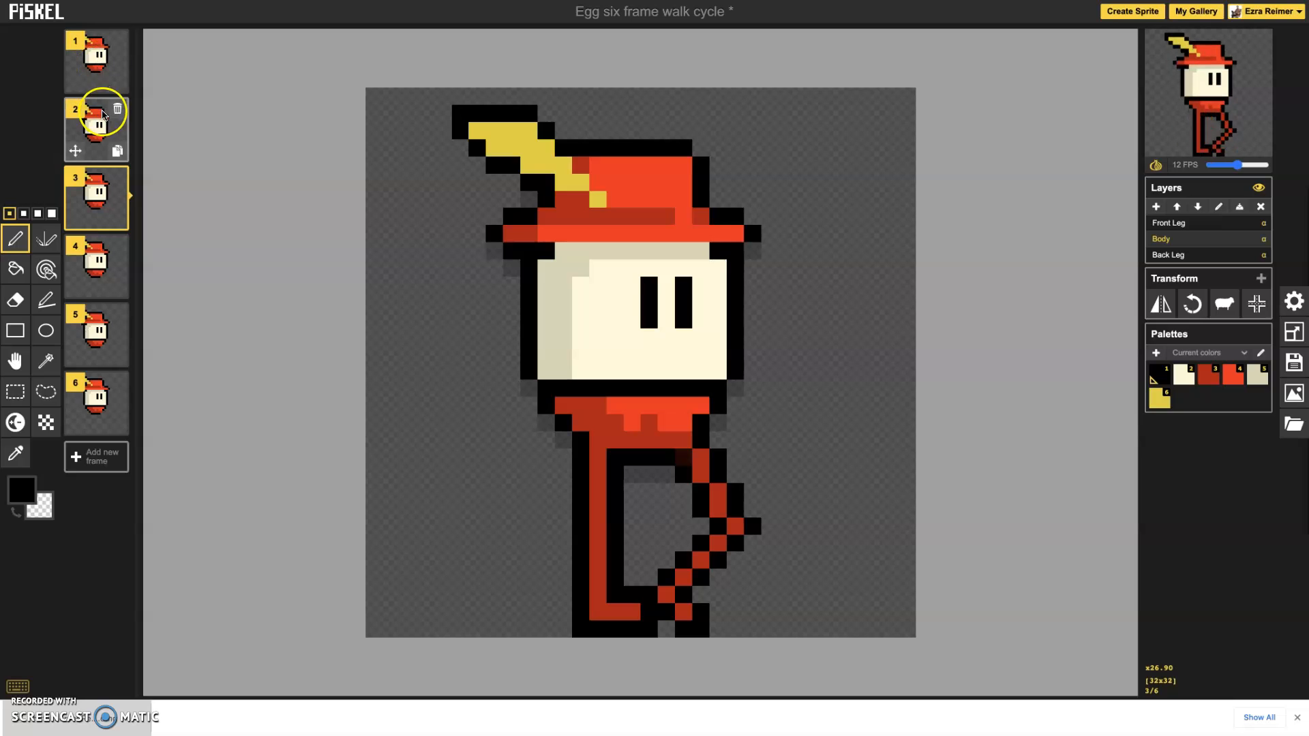
click(95, 125)
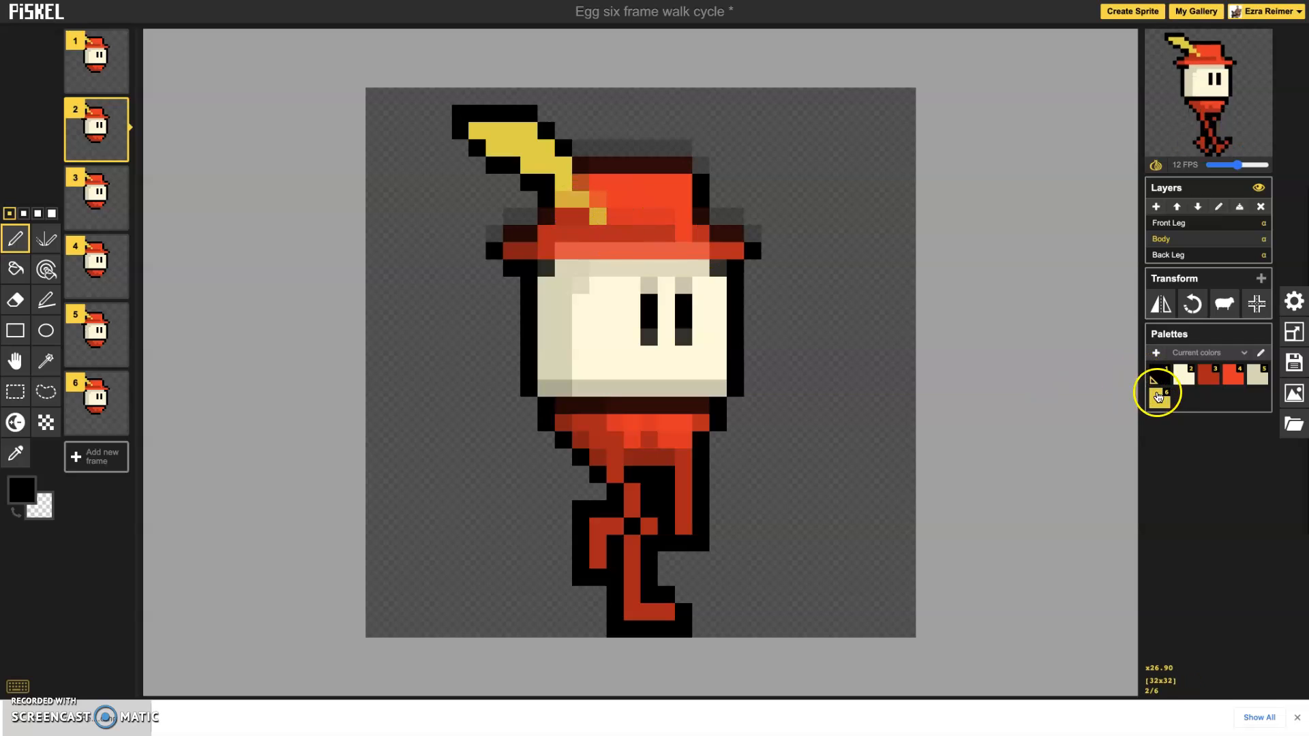
click(1159, 397)
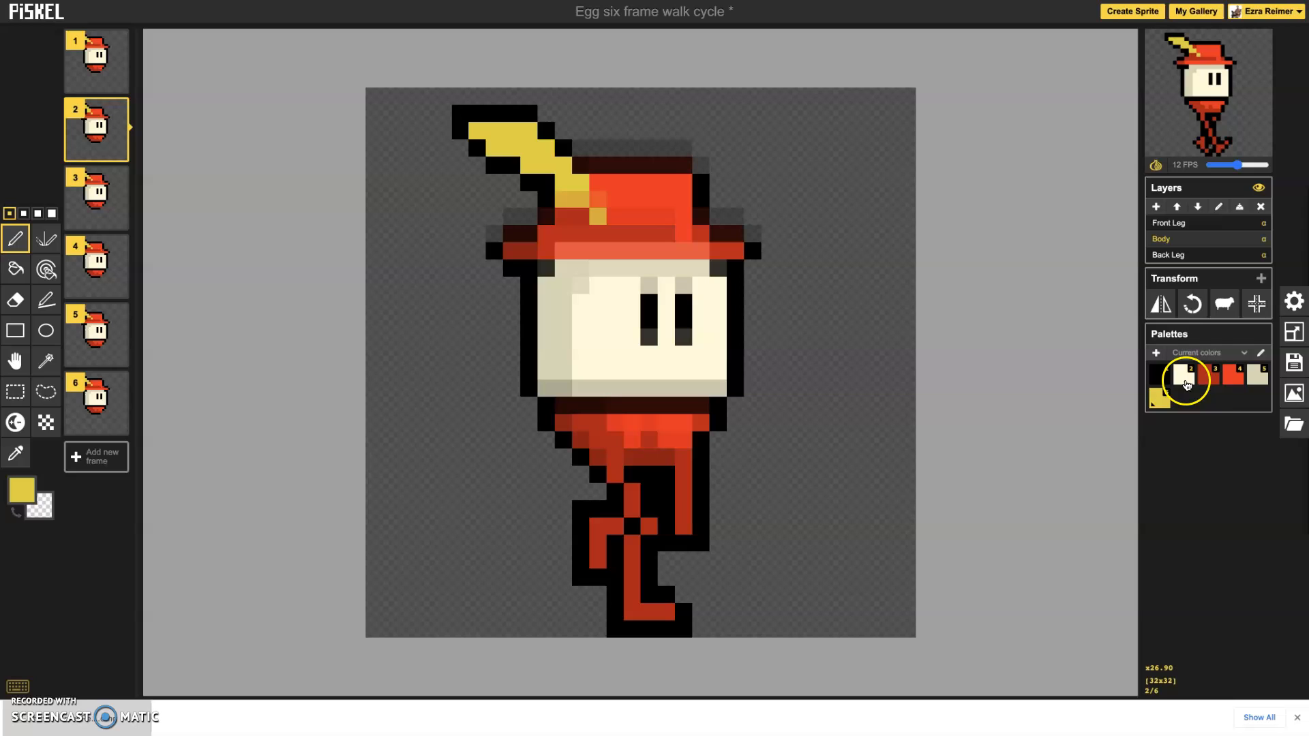
click(1238, 375)
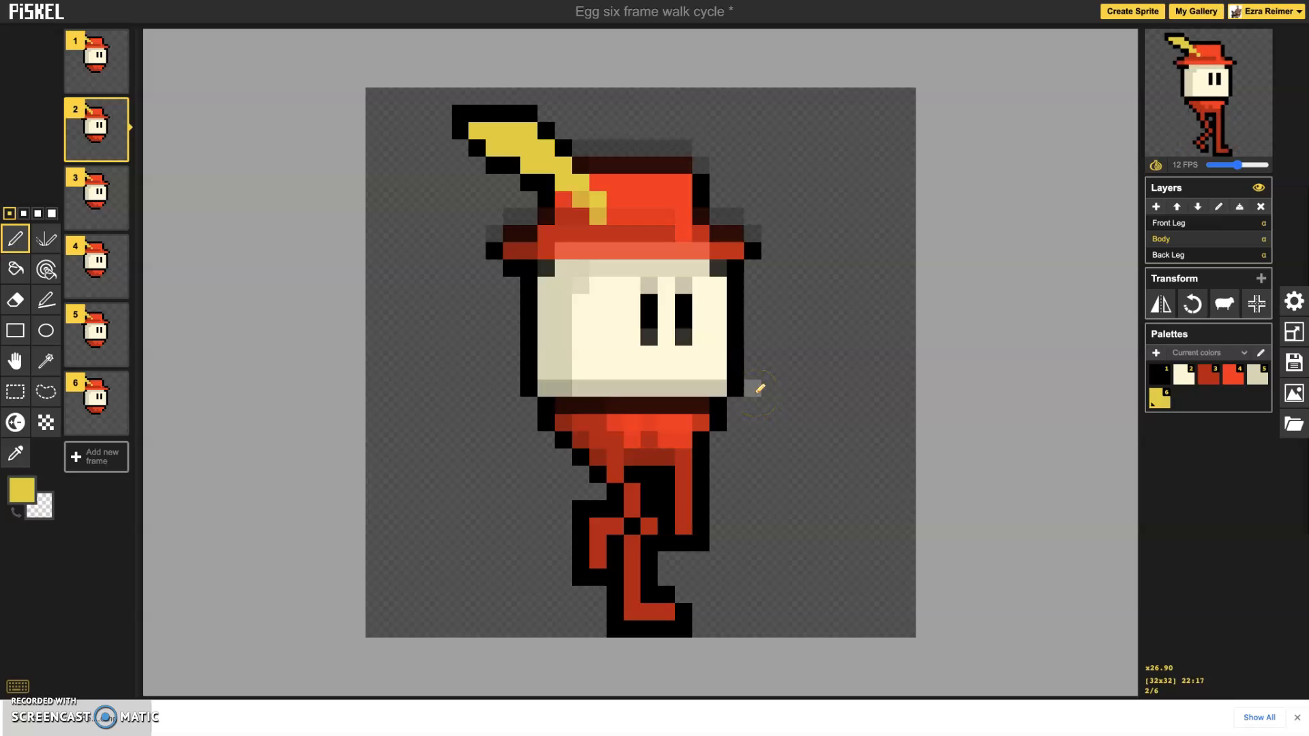
Add yellow pixels at the feather base on frame 2 so it joins the hat, checking frames 1 and 3.
click(96, 57)
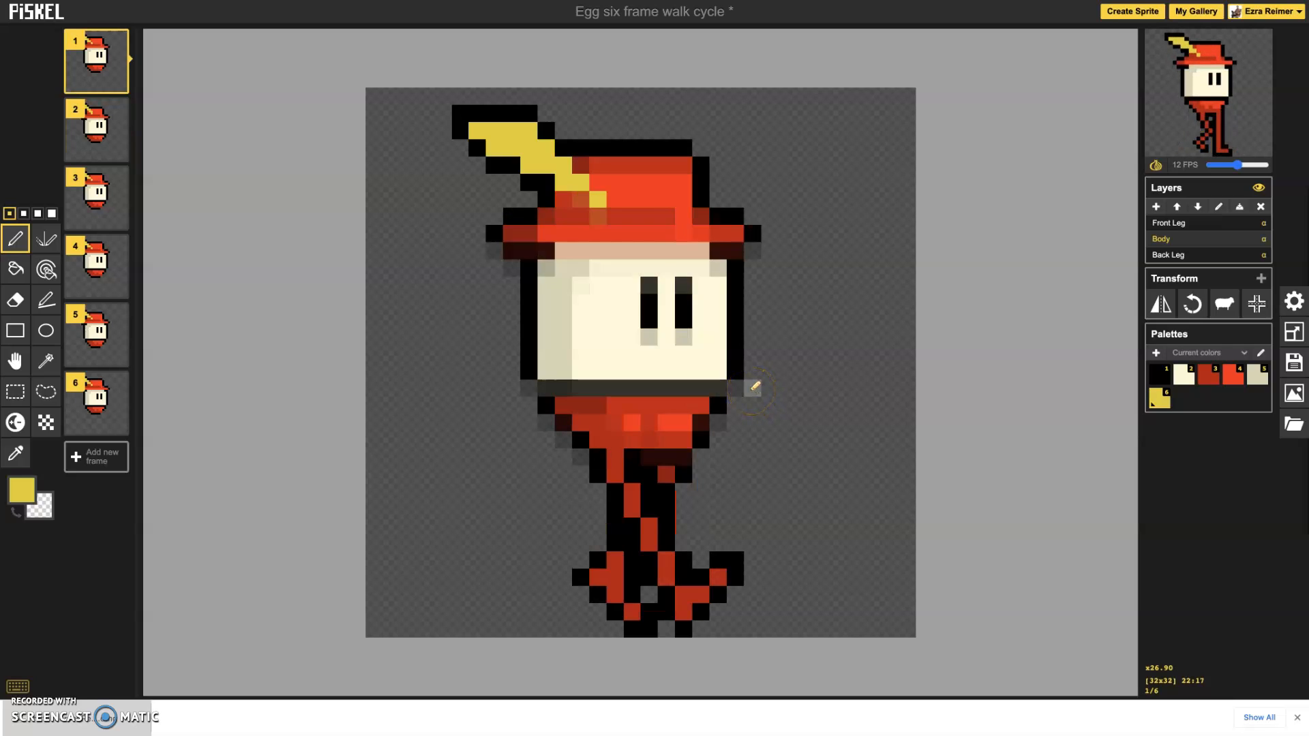
click(95, 129)
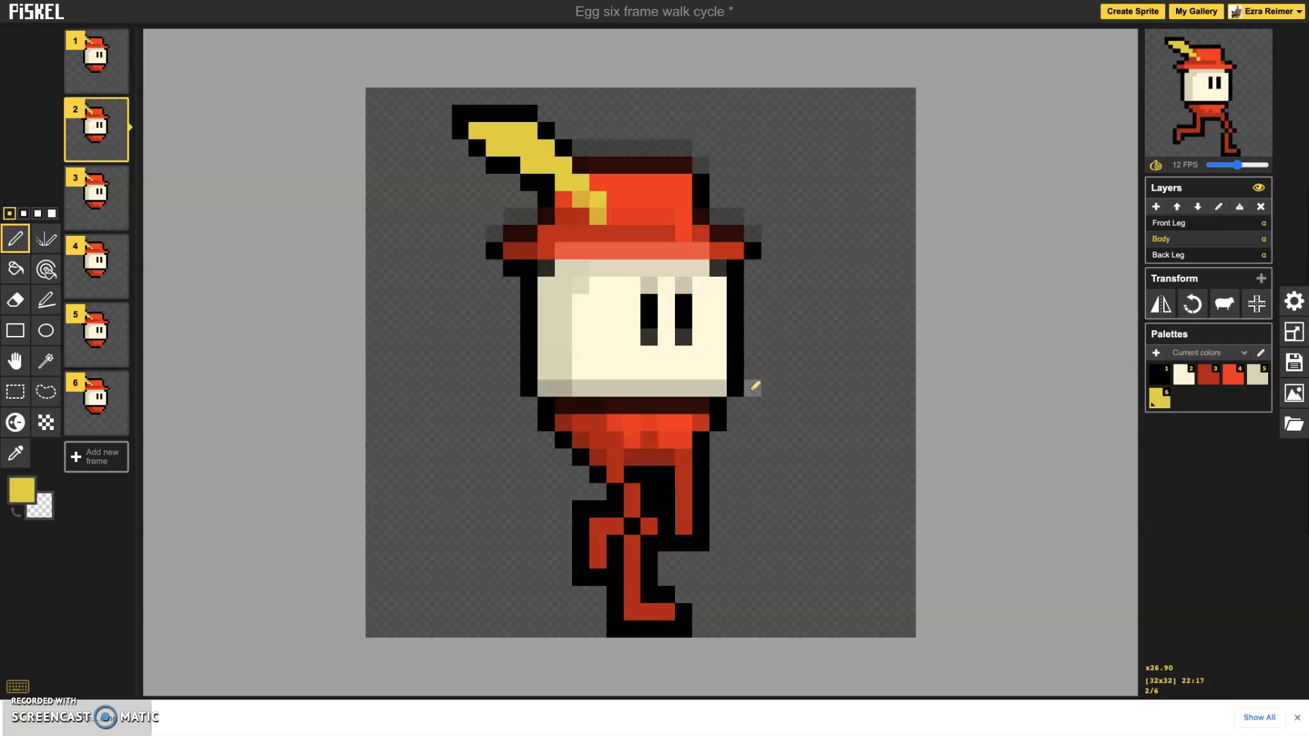
mouse_move(940, 255)
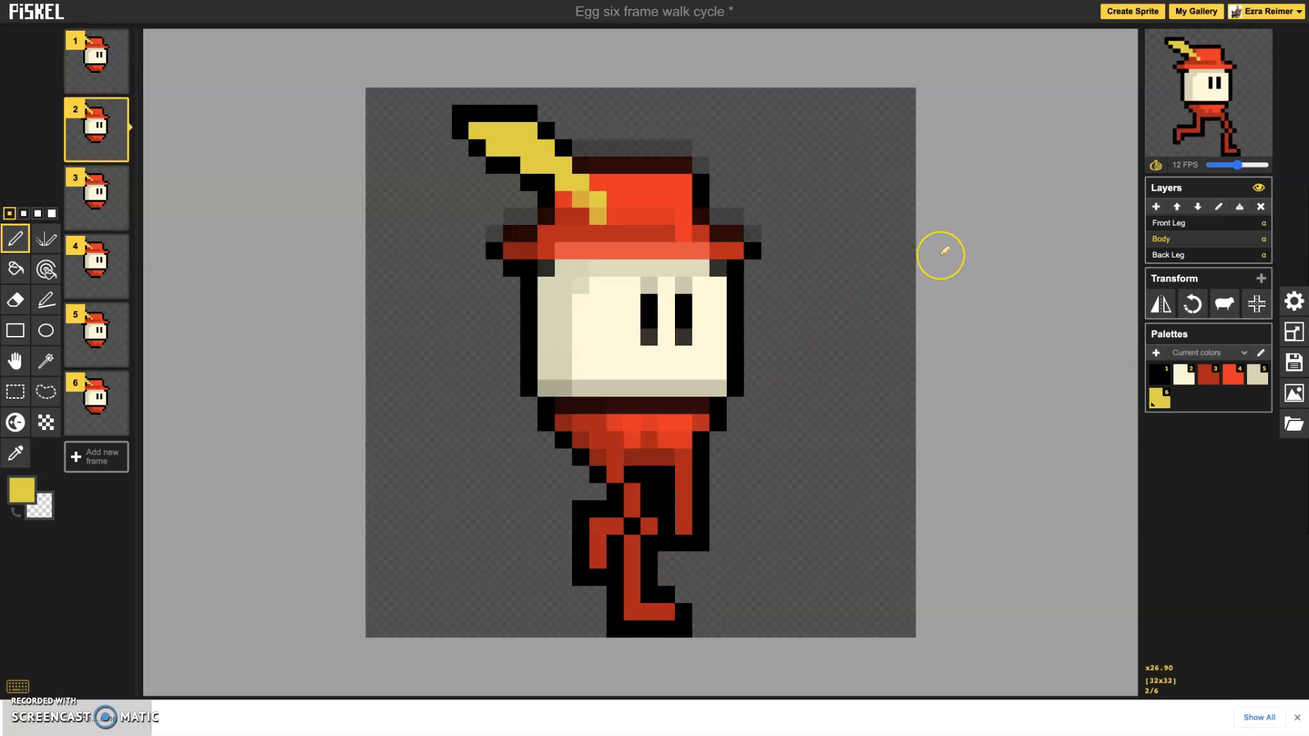
click(597, 215)
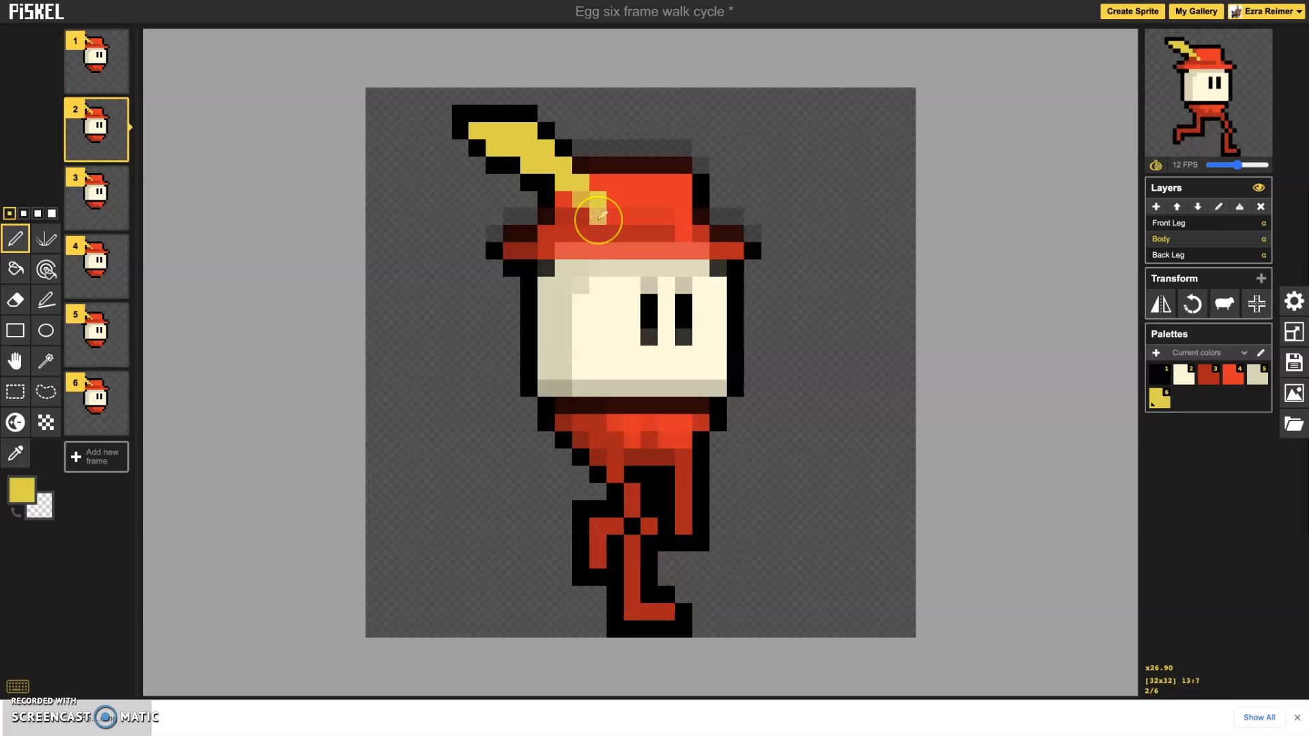
click(598, 217)
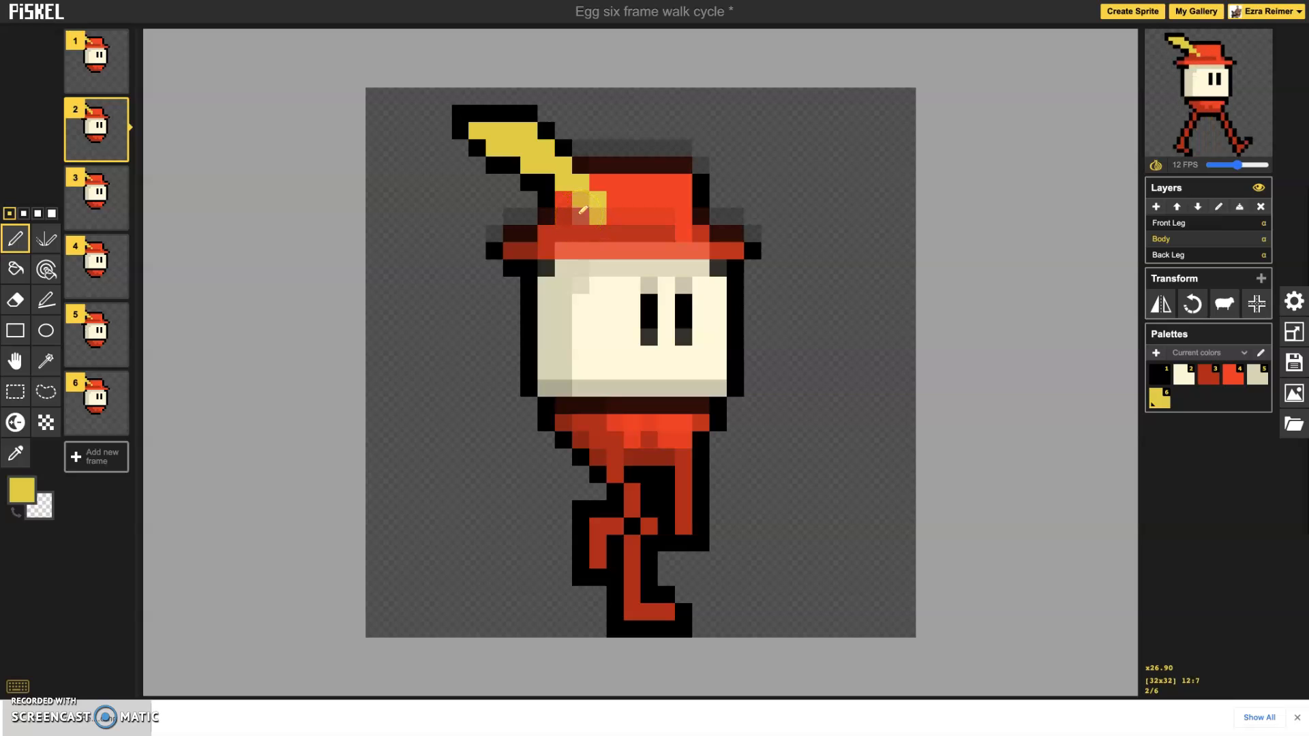
click(96, 196)
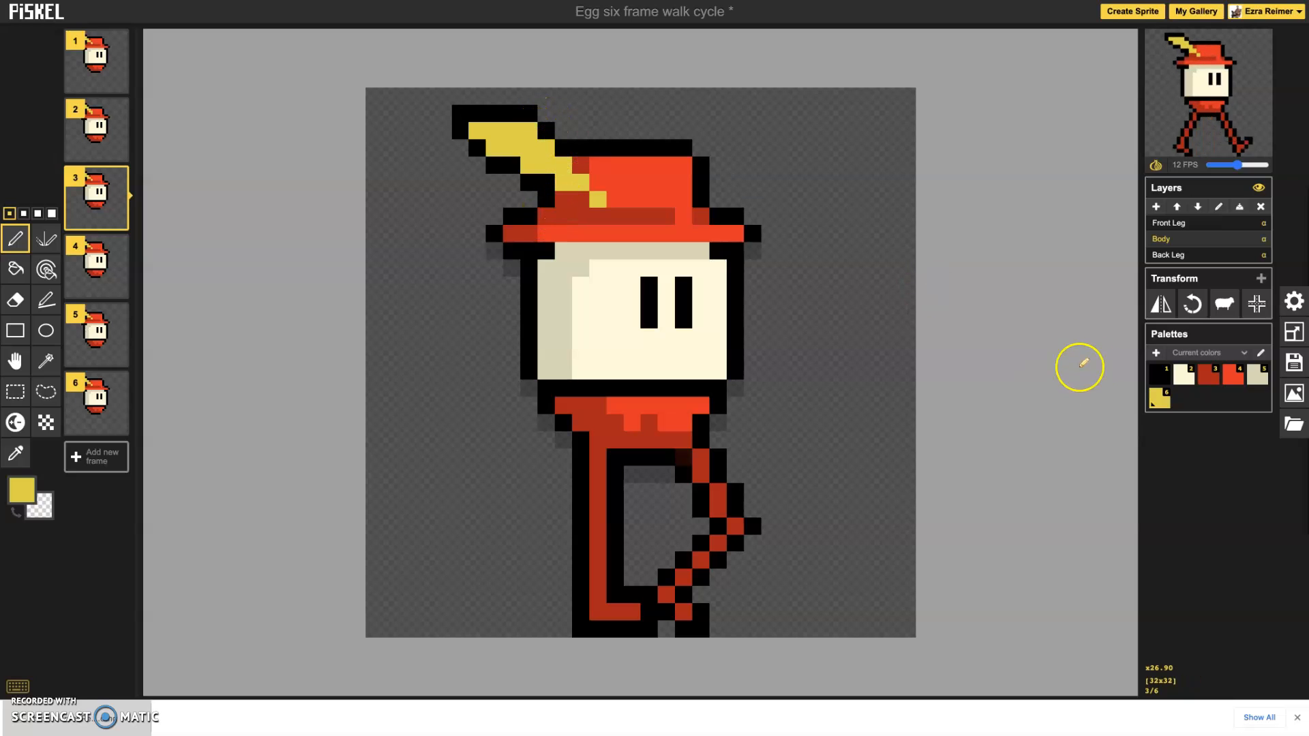
click(474, 132)
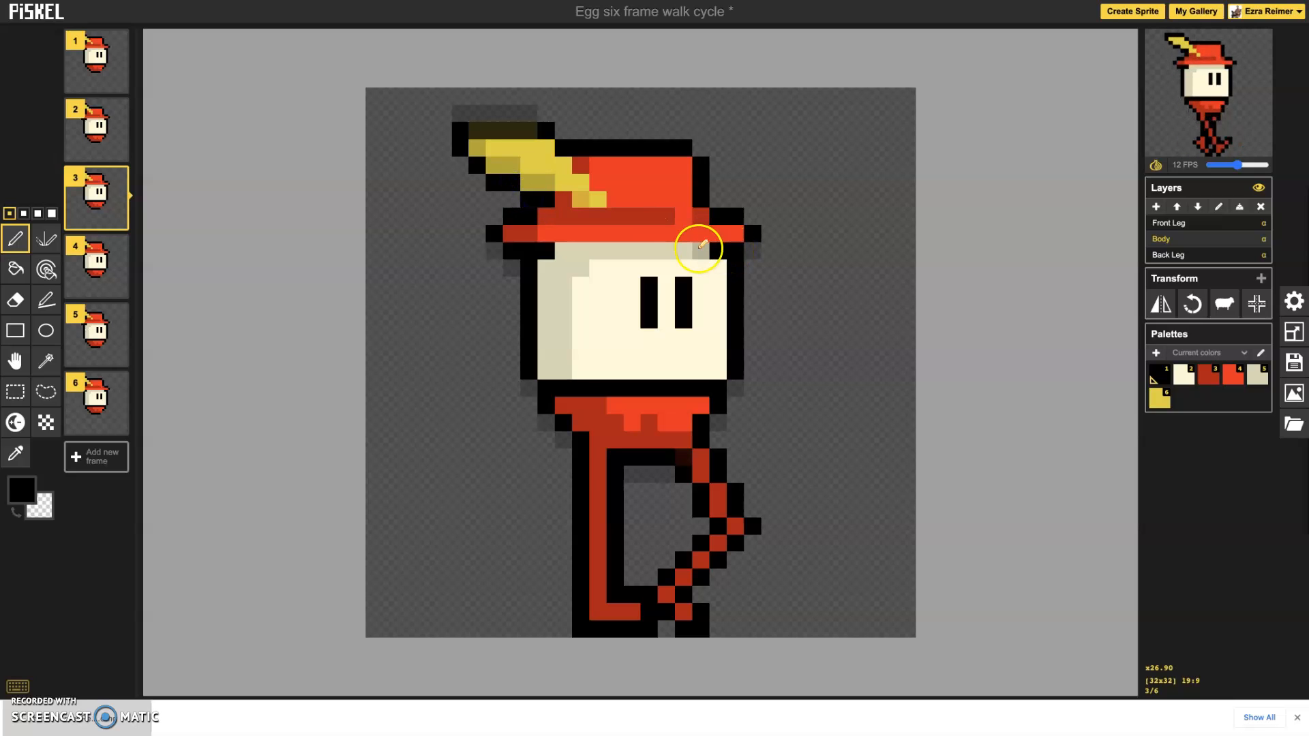
click(95, 264)
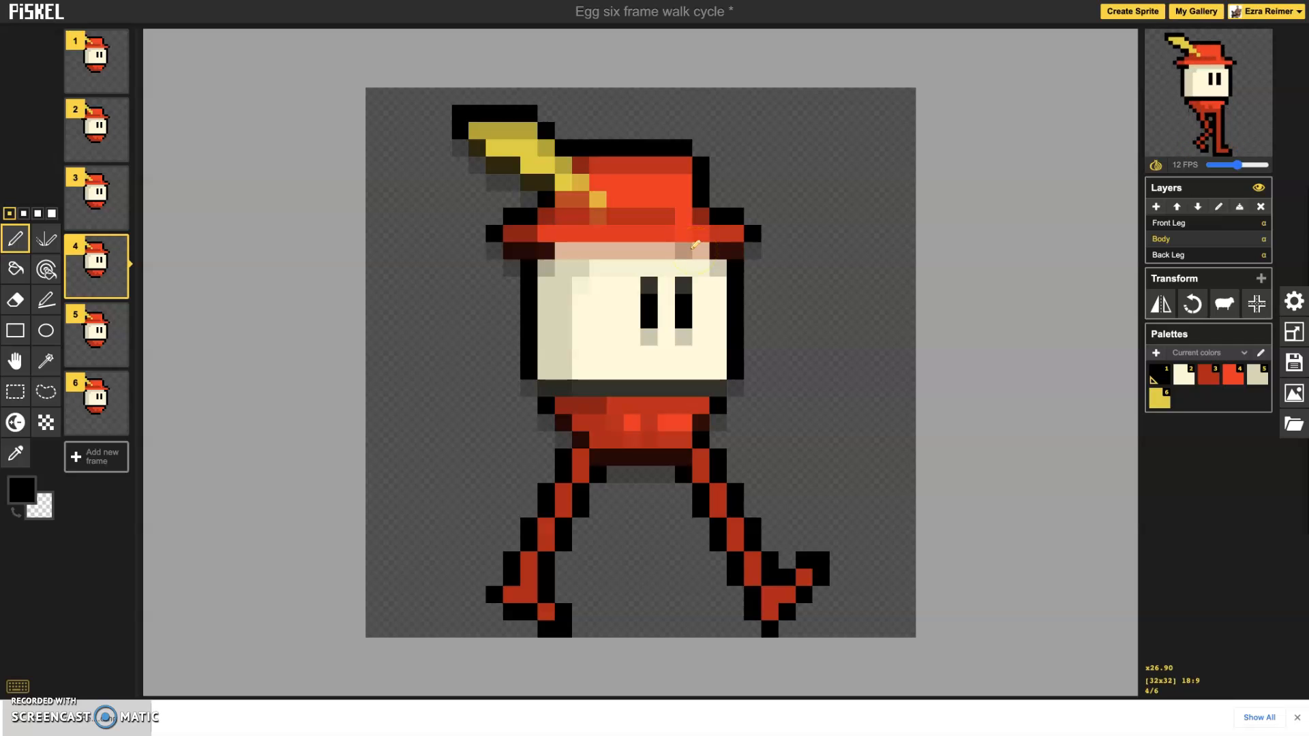
click(97, 198)
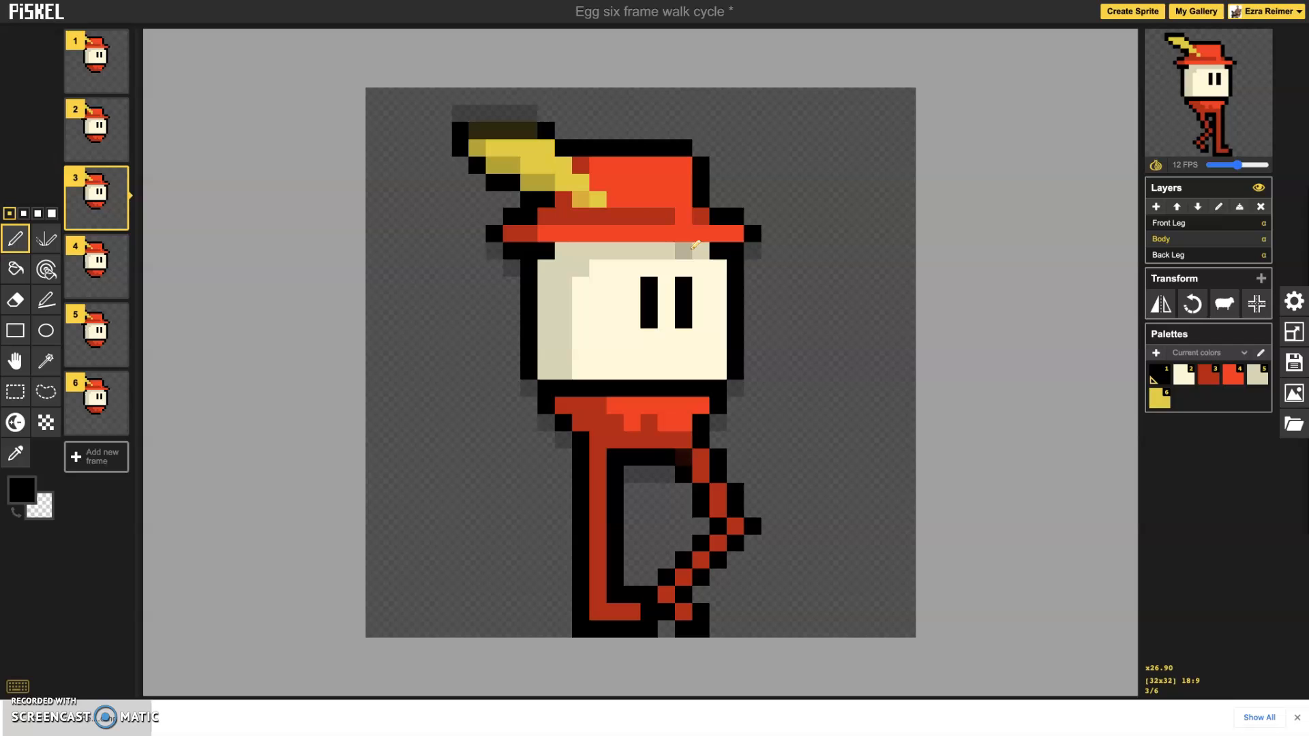
click(95, 267)
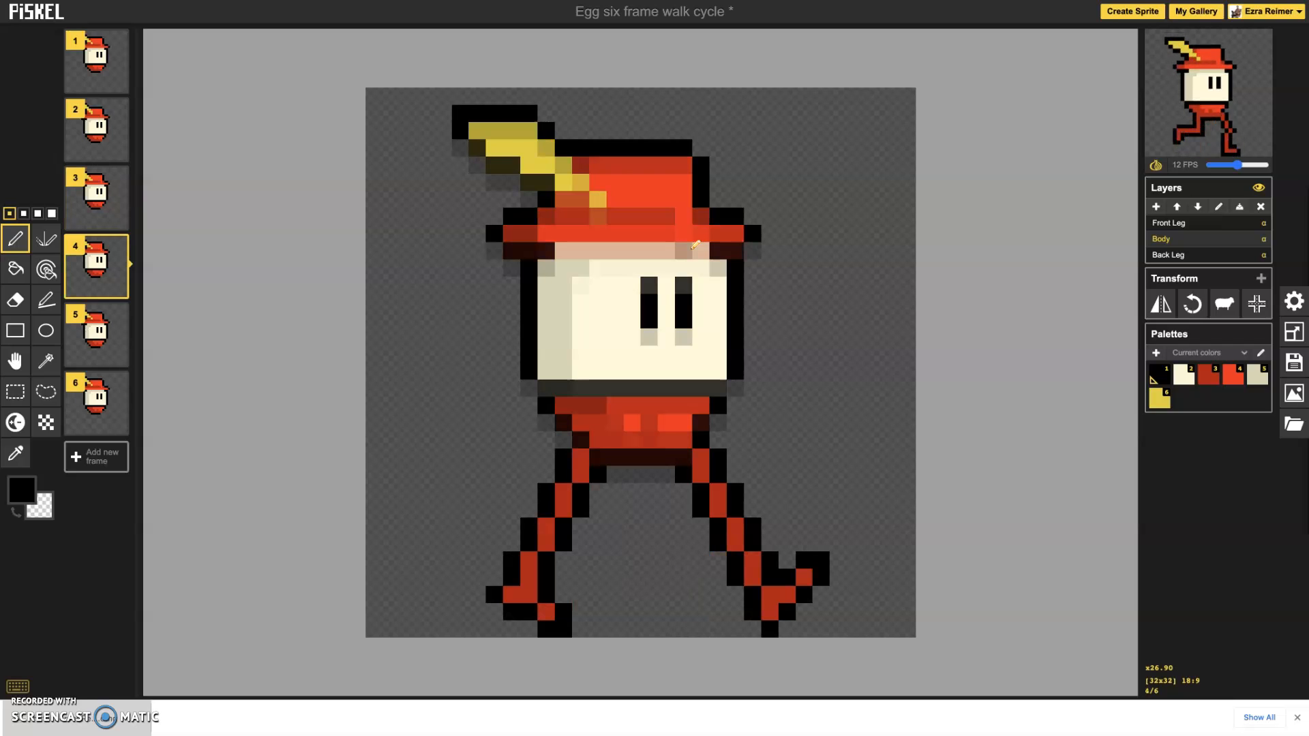
click(96, 336)
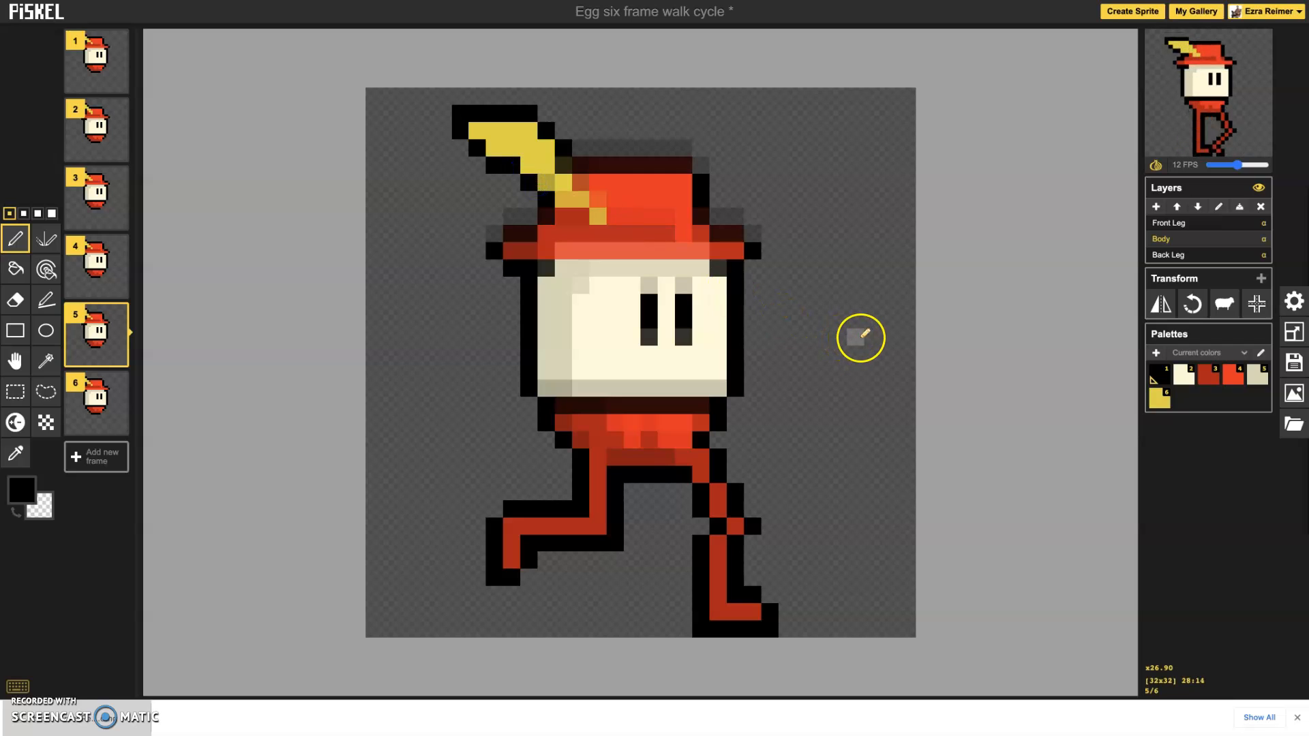
Paint the drooping yellow feather along the hat on frame 6.
click(96, 402)
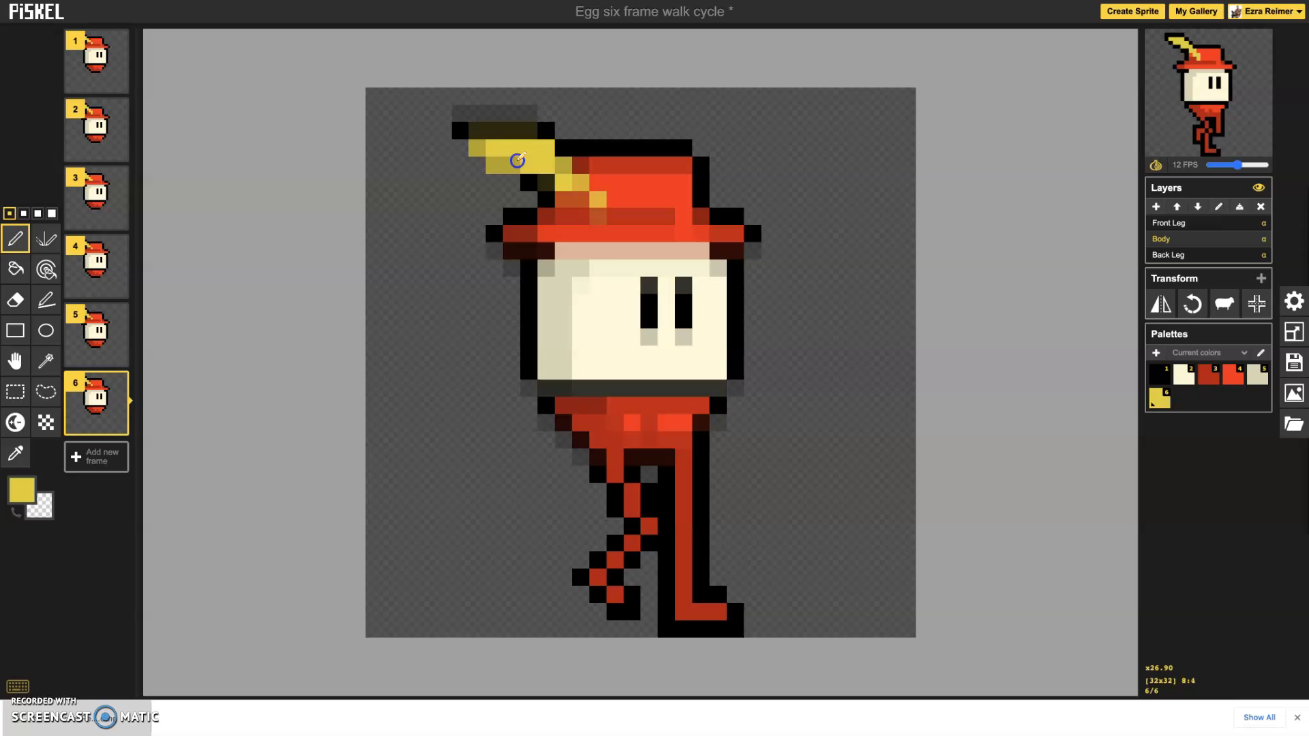
drag(518, 158, 575, 197)
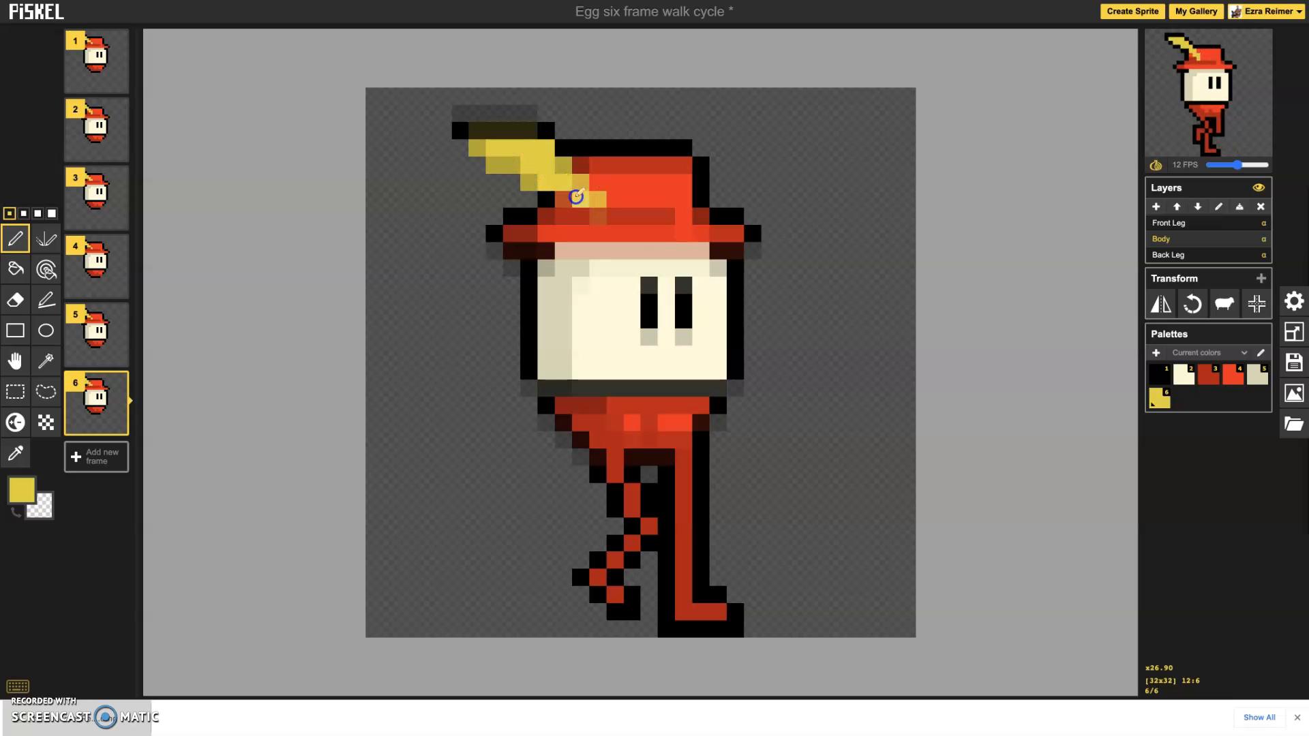
mouse_move(730, 271)
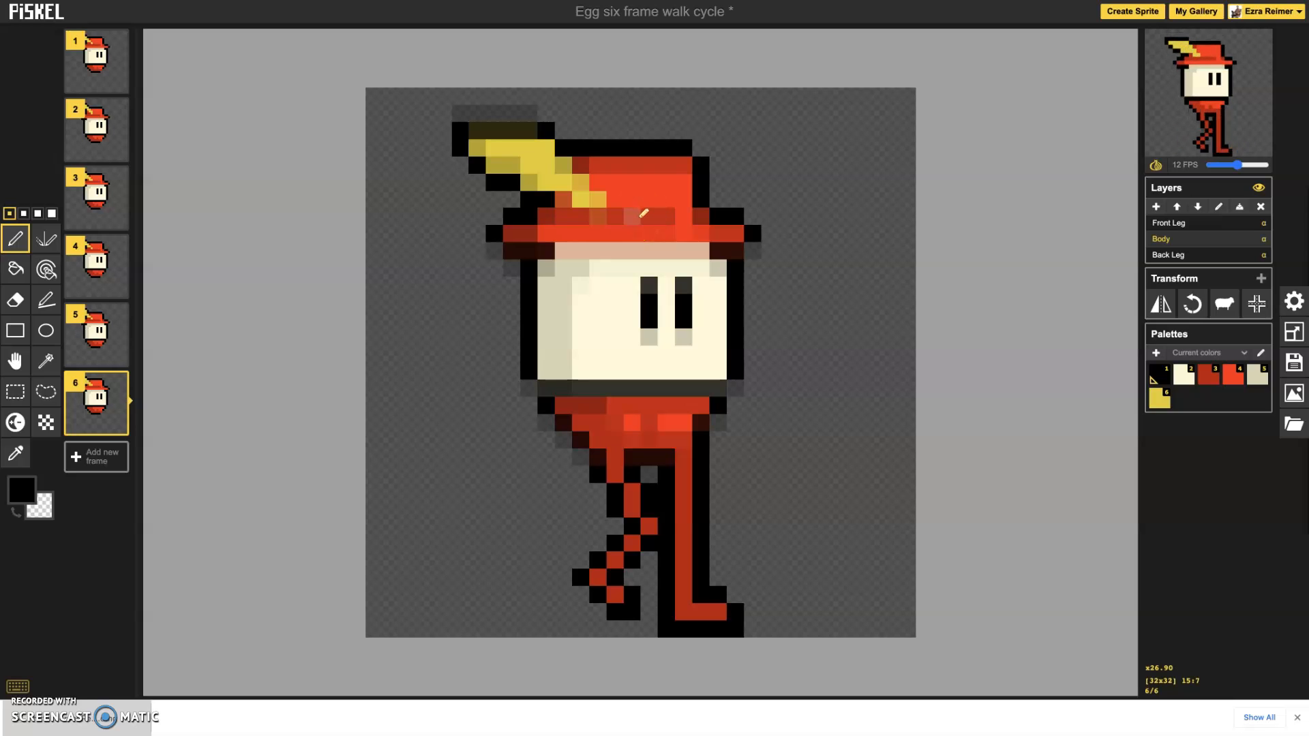
click(647, 202)
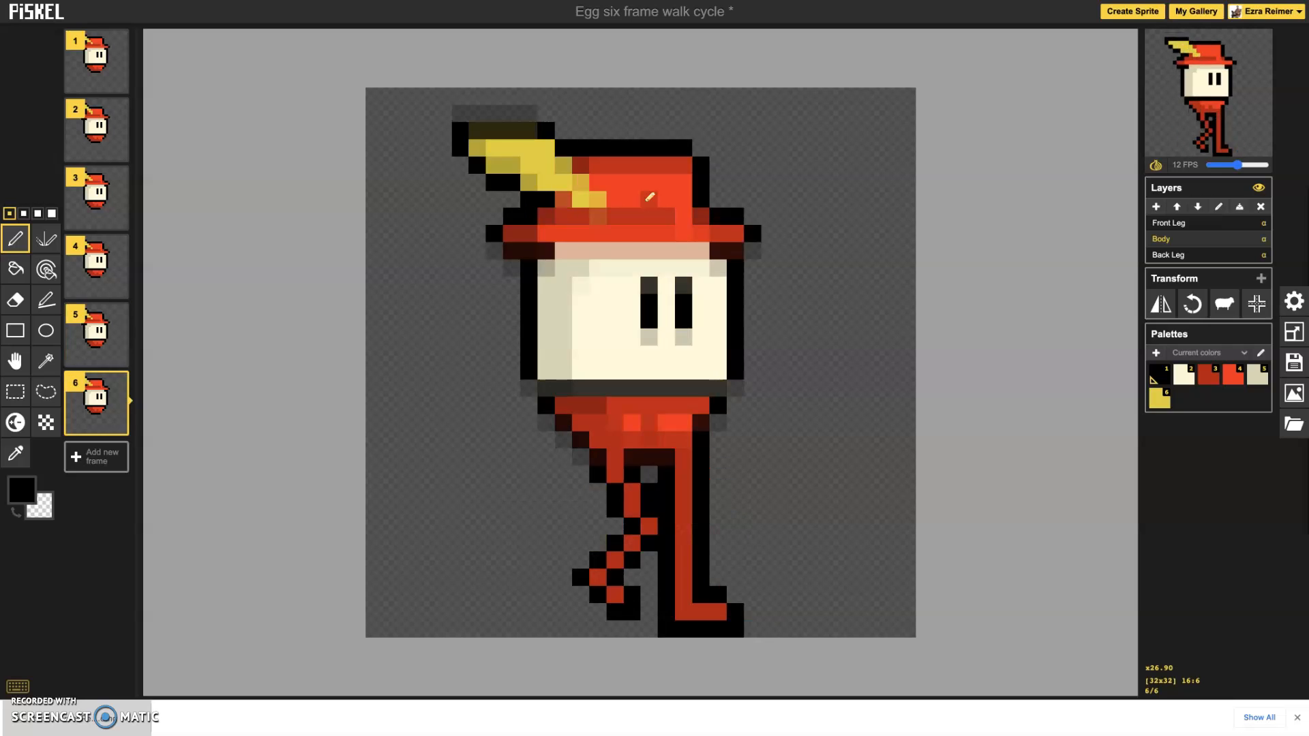
Flip through frames 5, 2, 1, 4, 3 and back to 5 to check the feather lag.
click(96, 336)
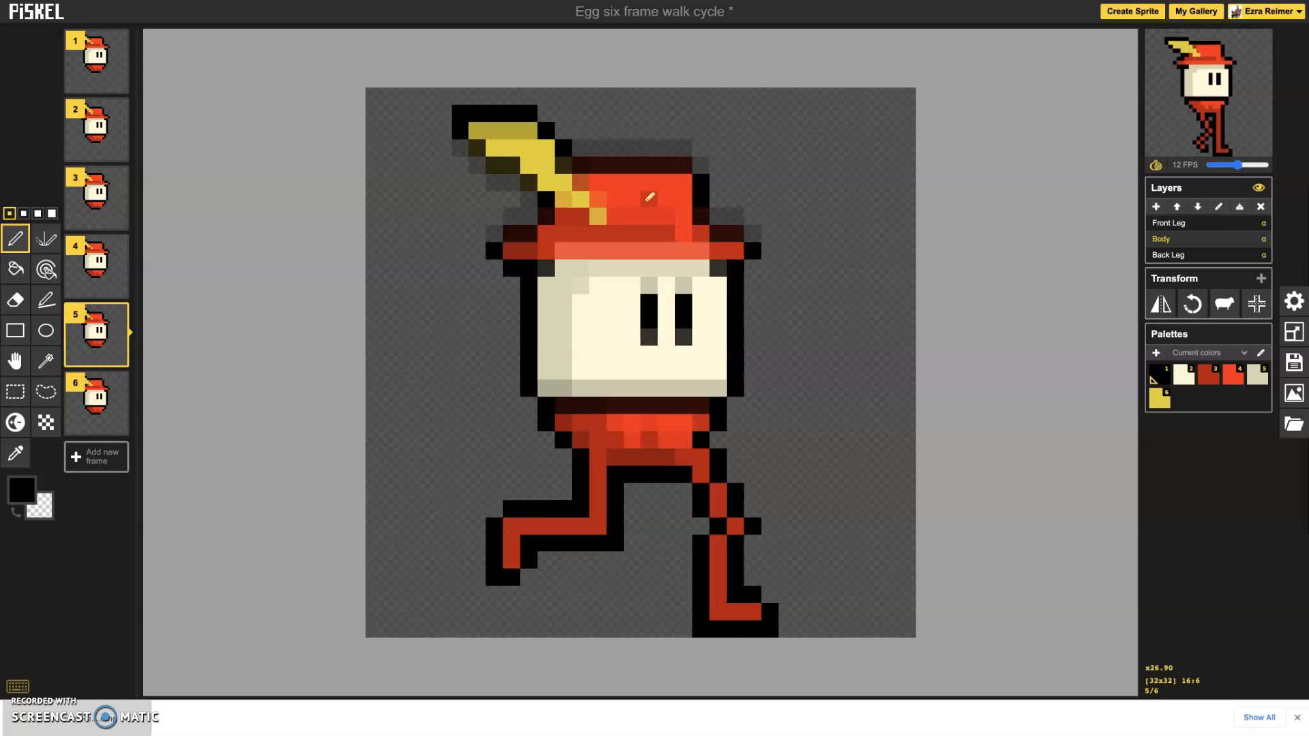
click(96, 128)
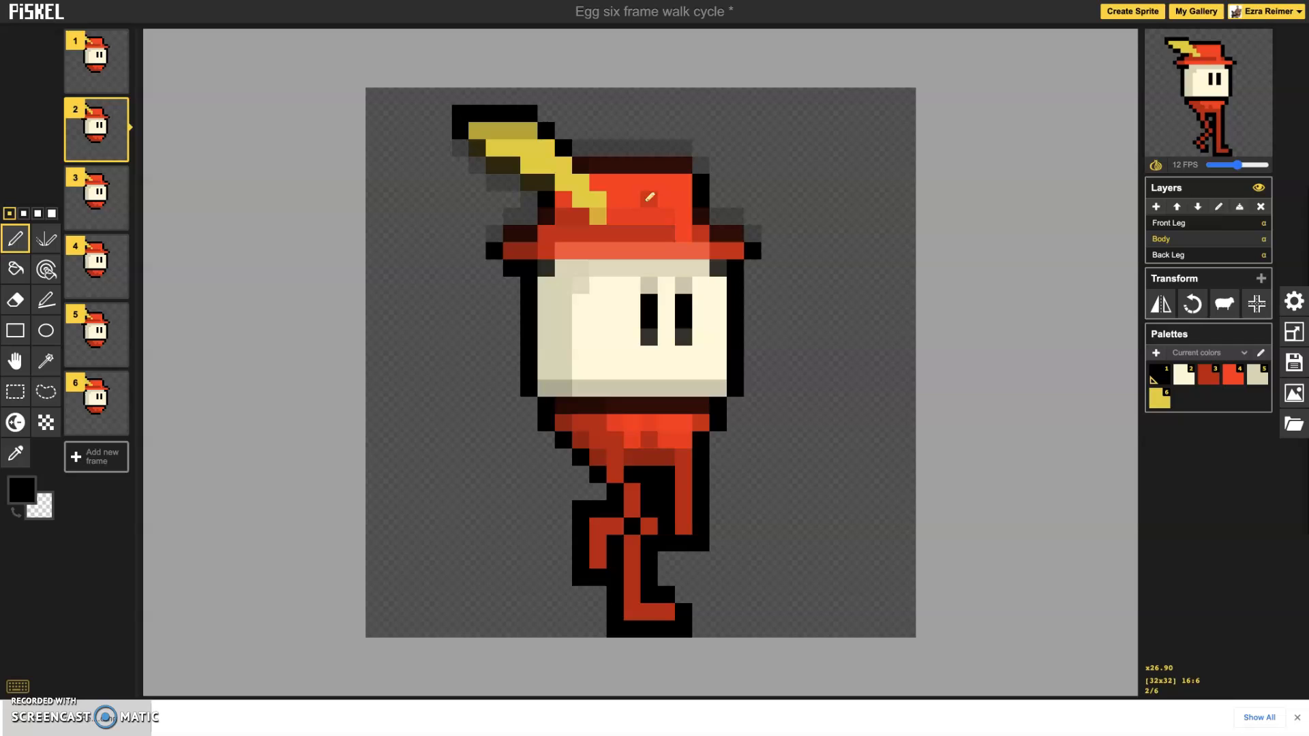
click(98, 56)
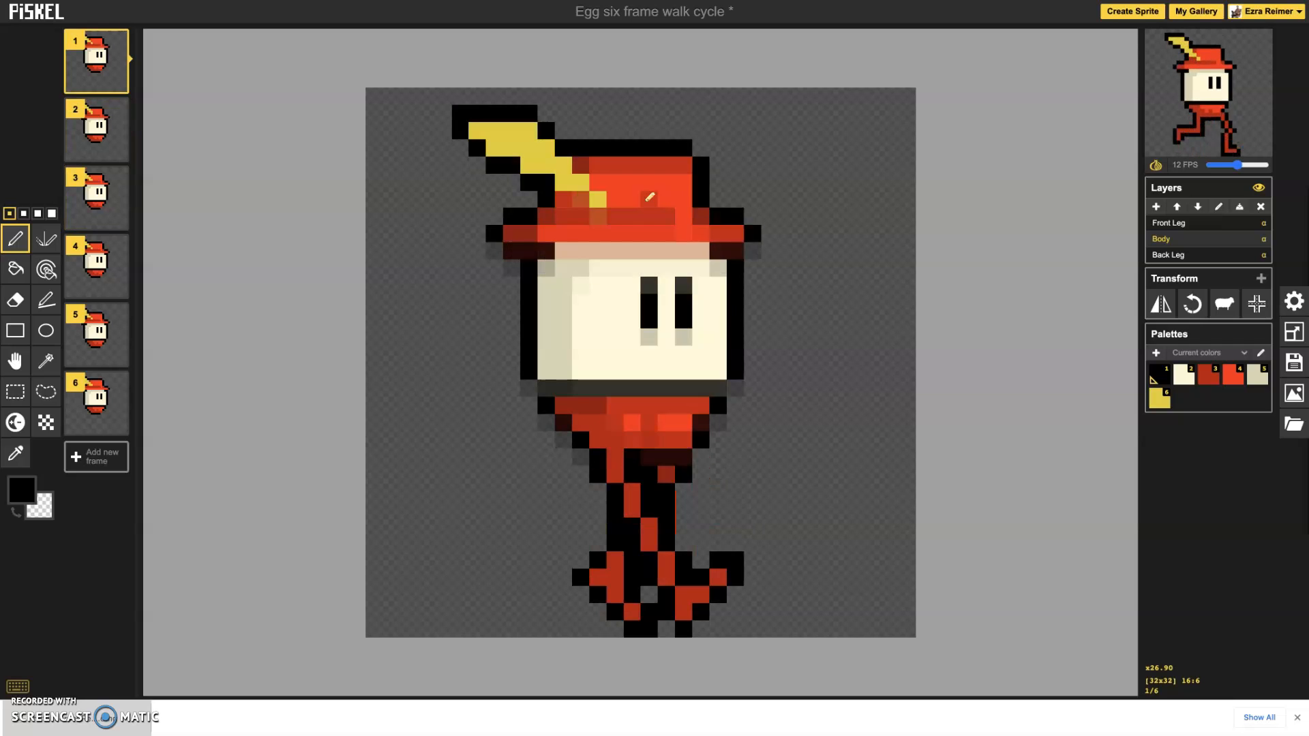
click(96, 267)
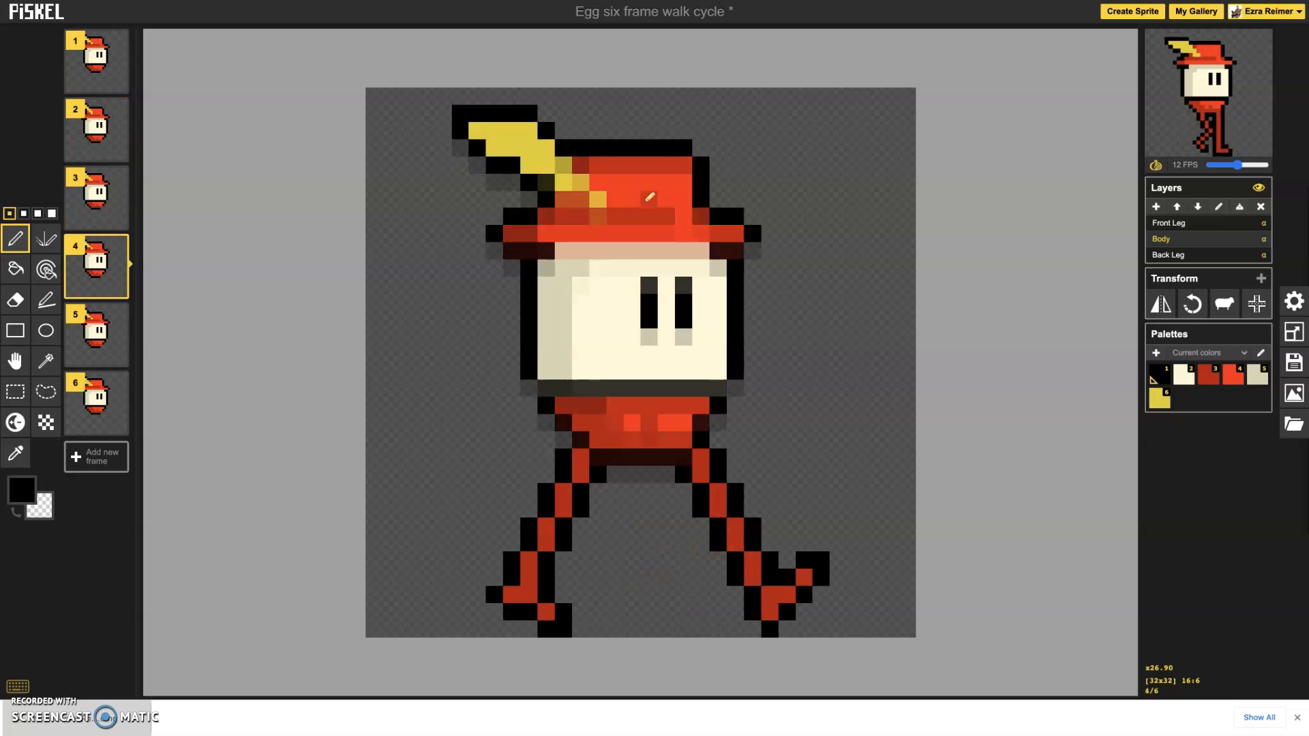
click(96, 198)
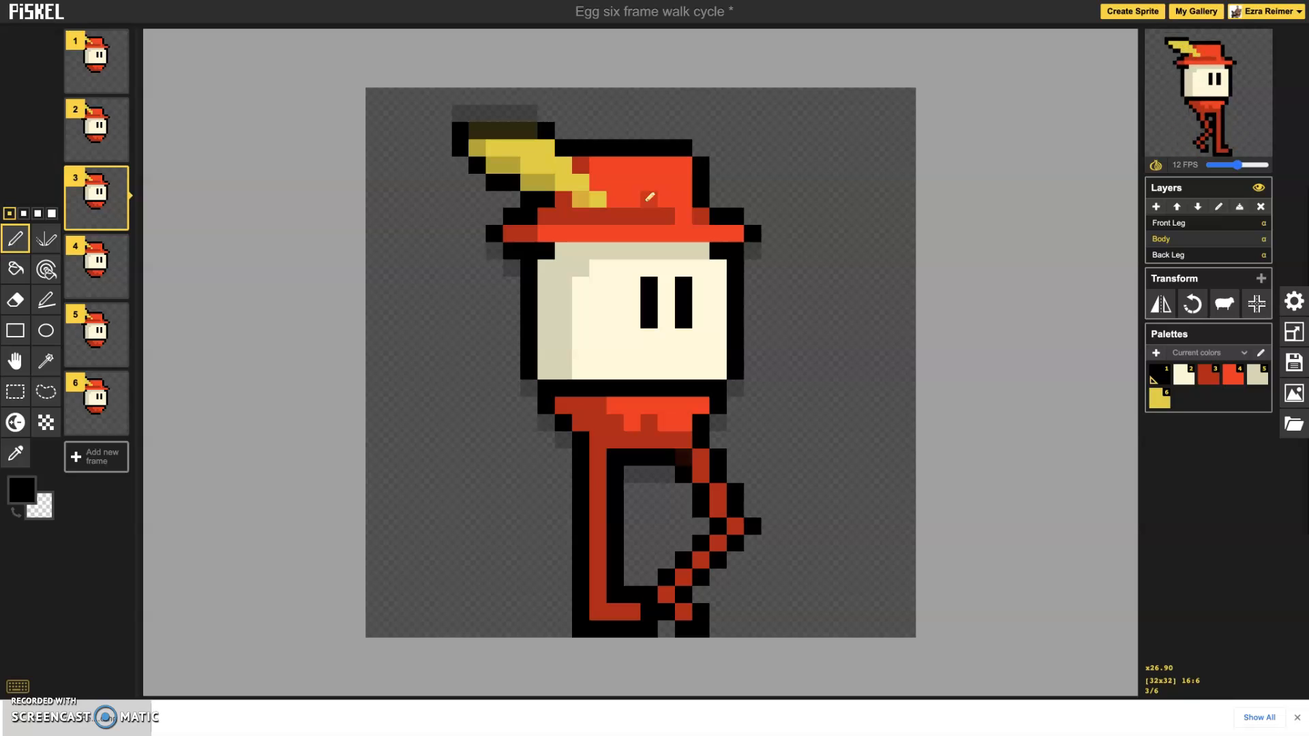
click(95, 335)
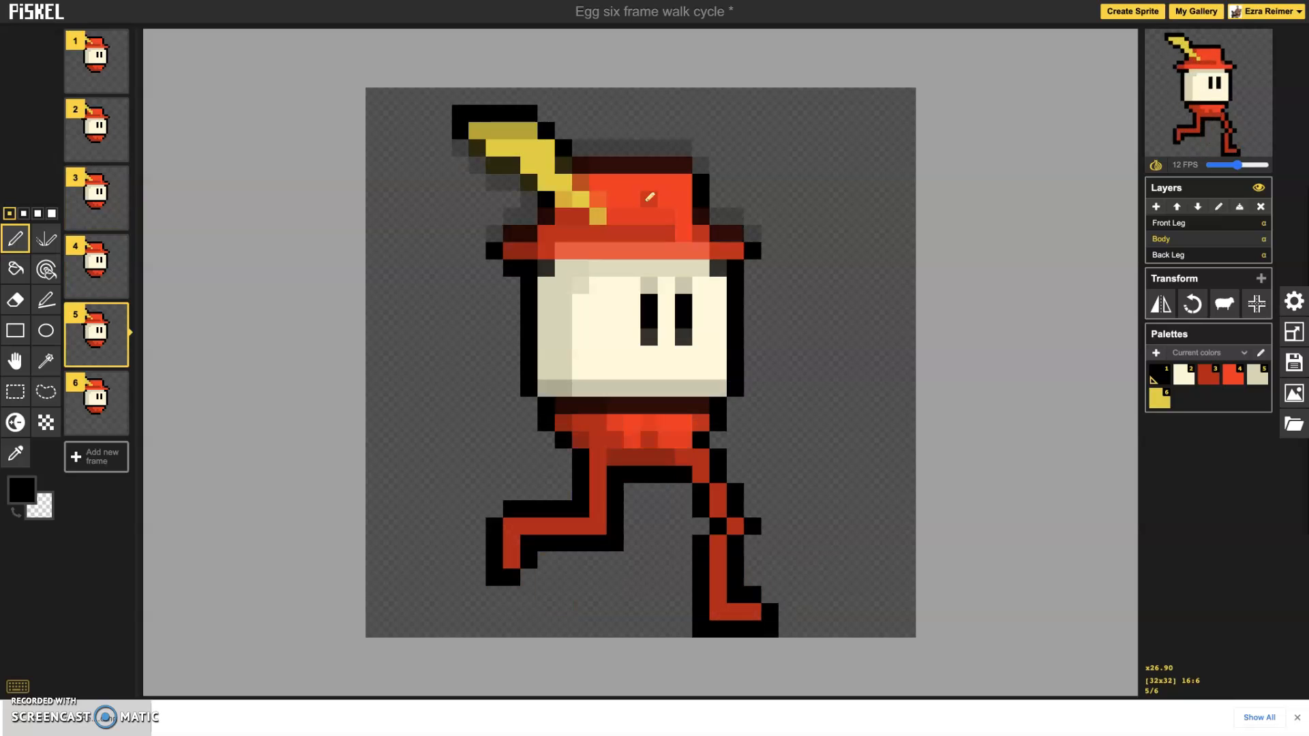
Return to frame 6 and adjust one feather pixel while the cycle plays in the preview.
click(96, 402)
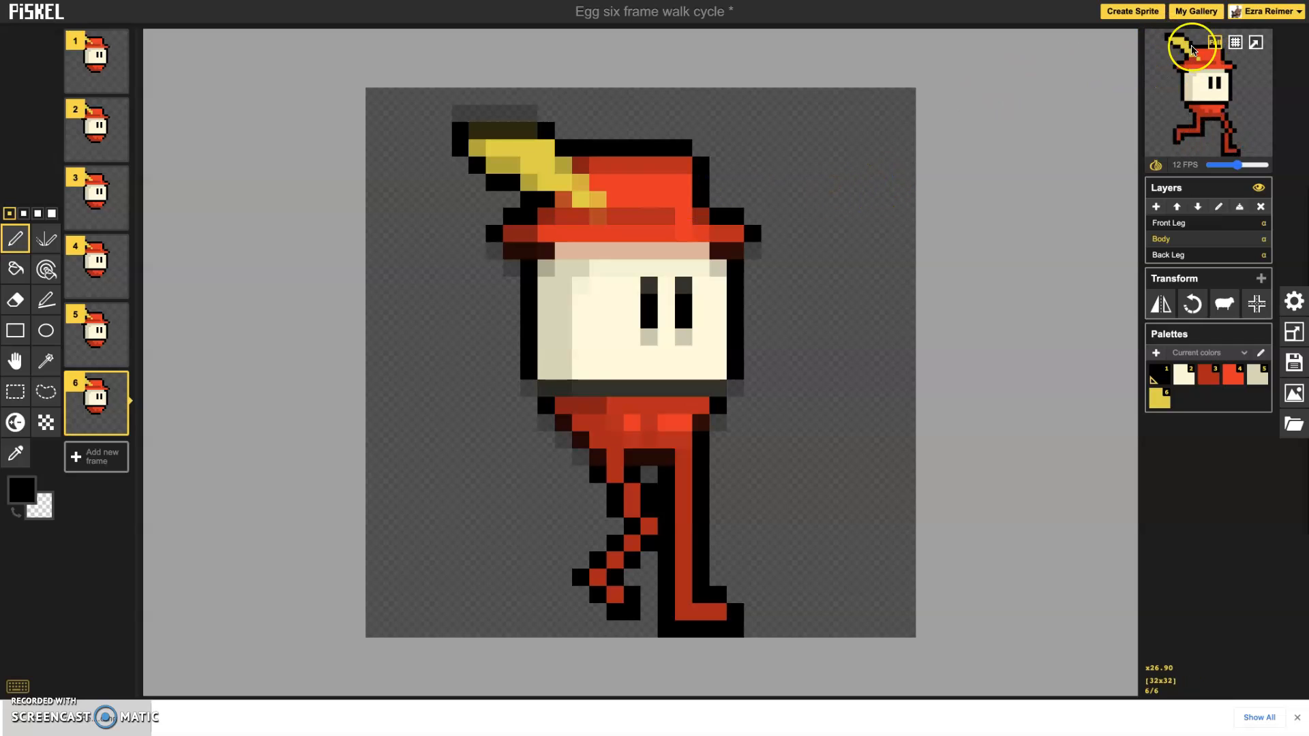
mouse_move(1233, 116)
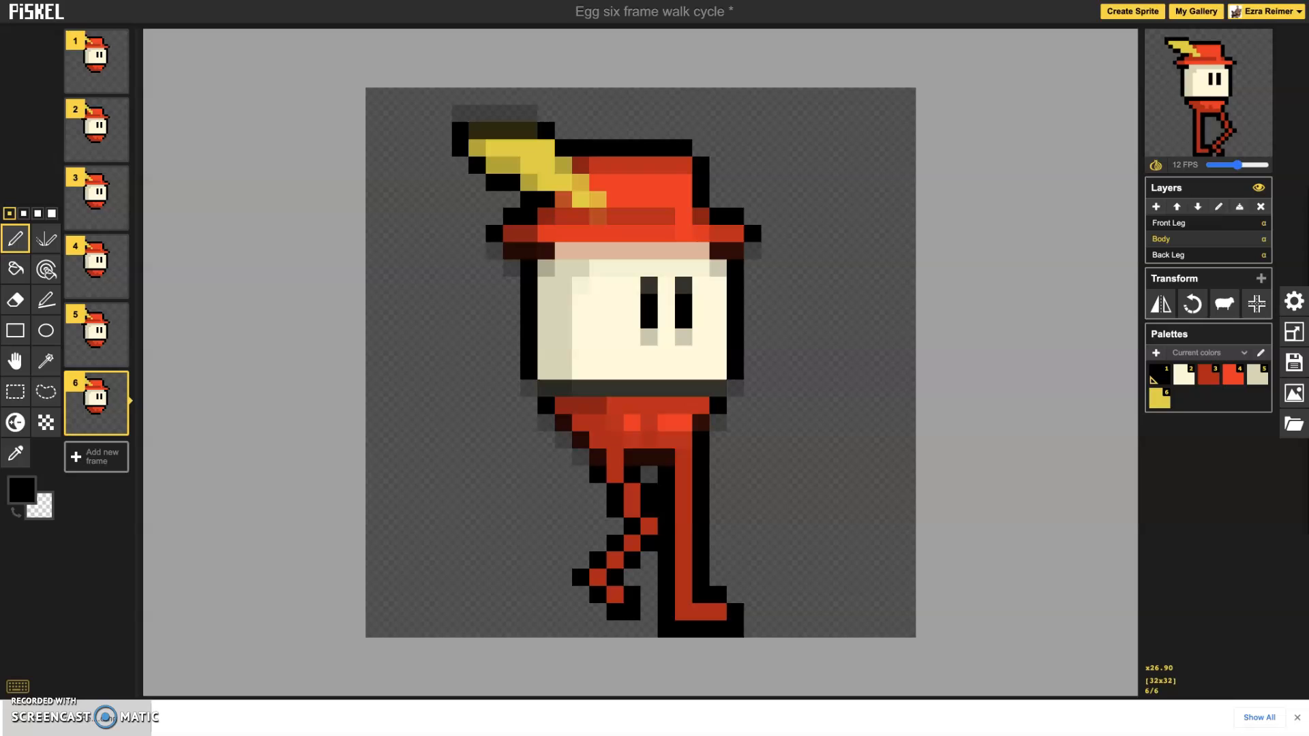
click(532, 161)
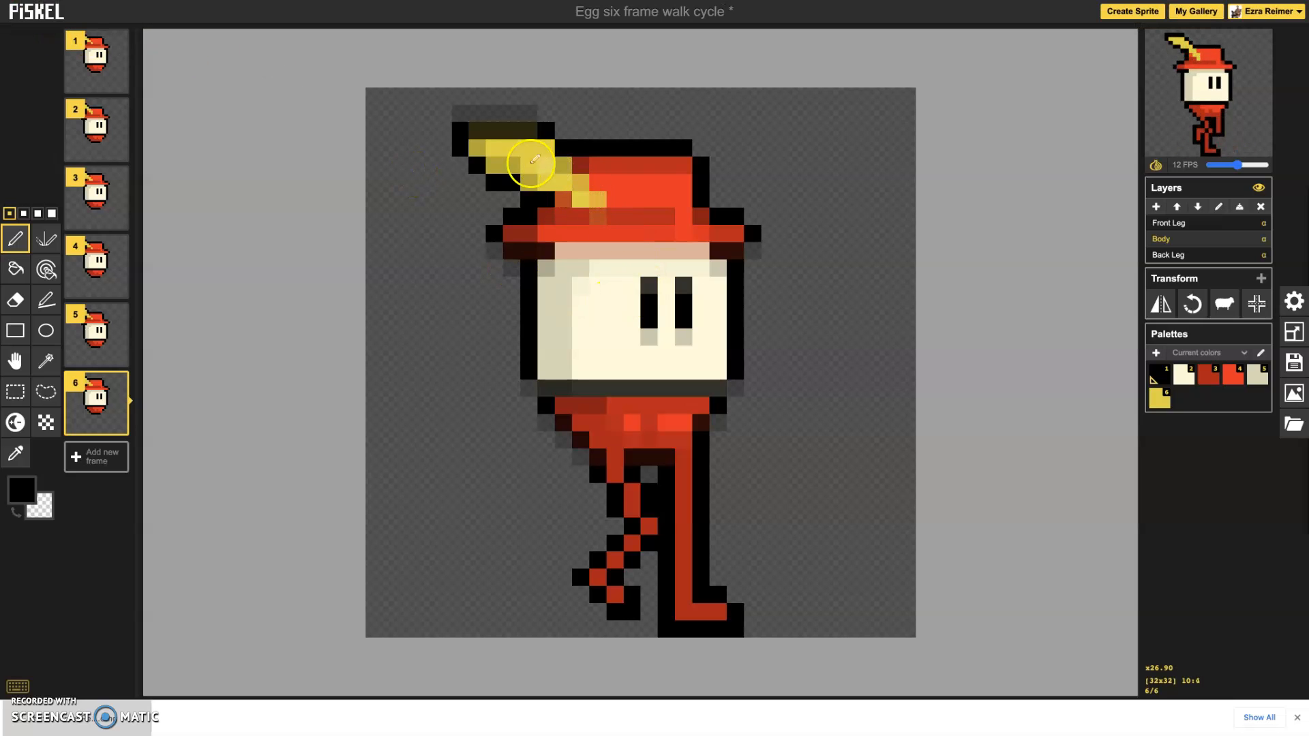